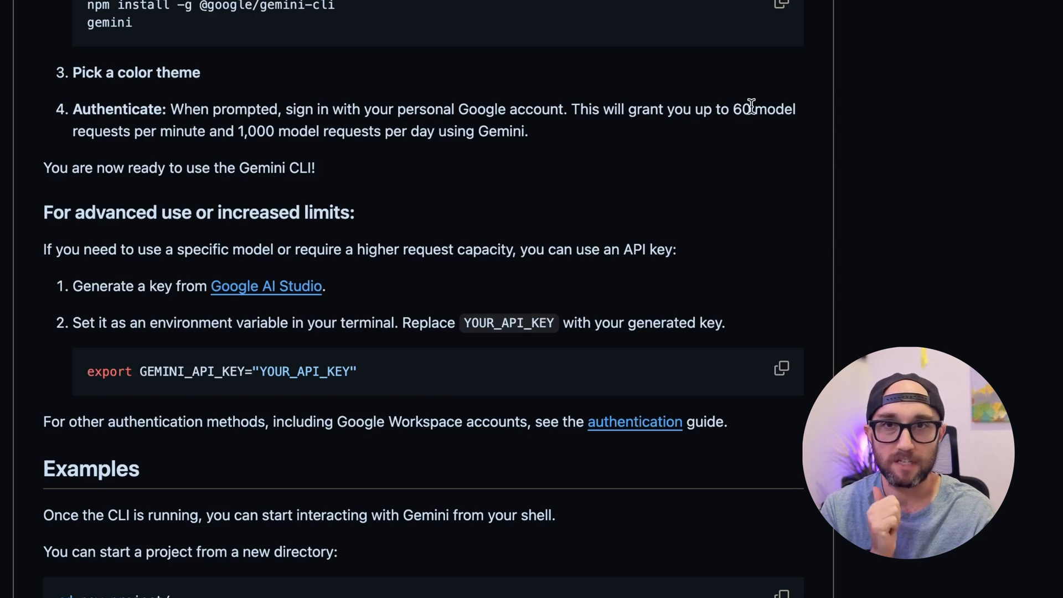
mouse_move(334, 149)
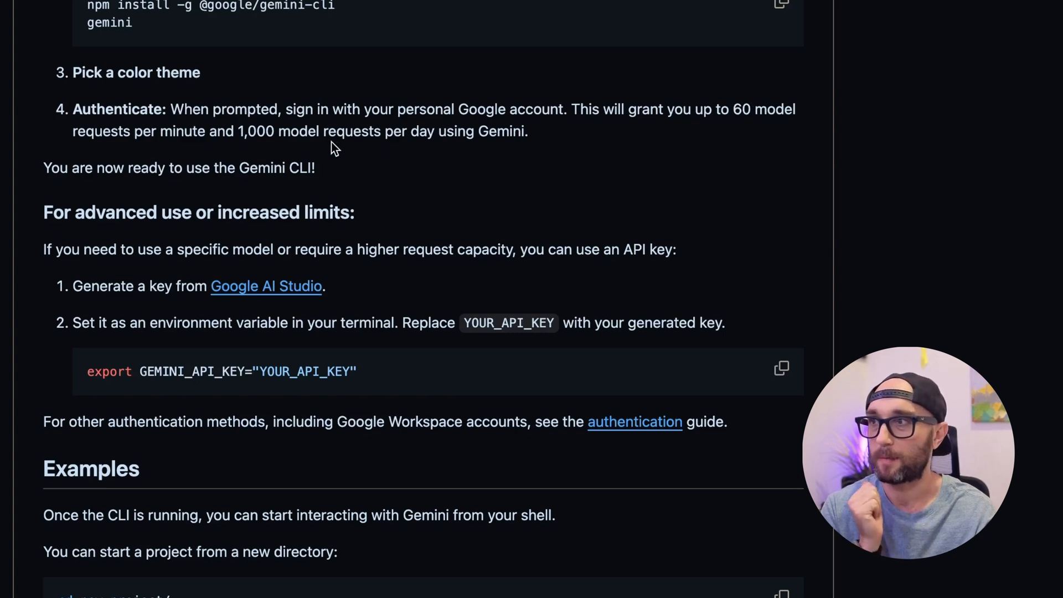
mouse_move(346, 136)
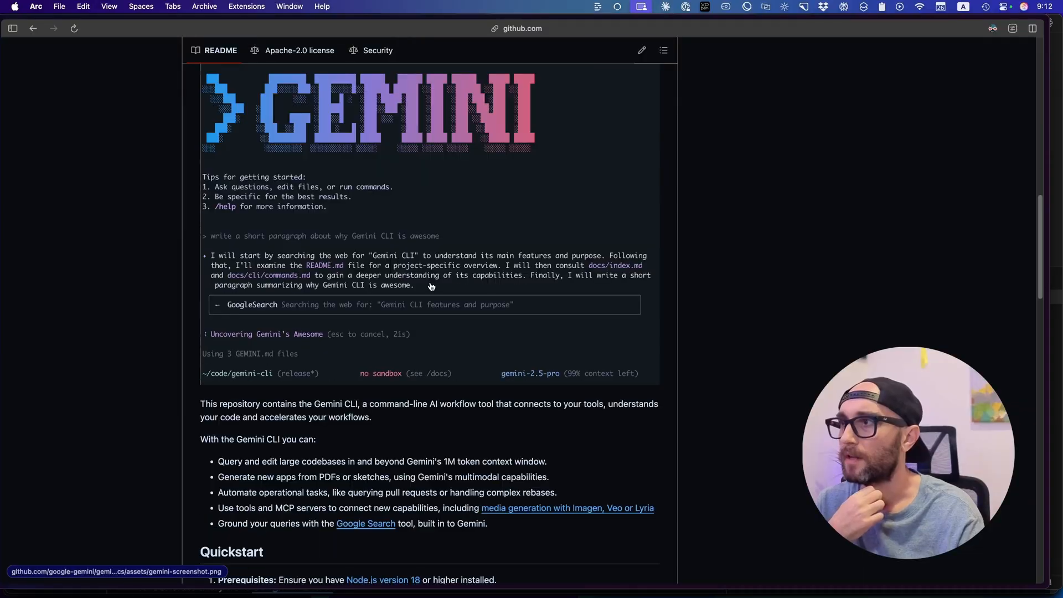
scroll("up", 3)
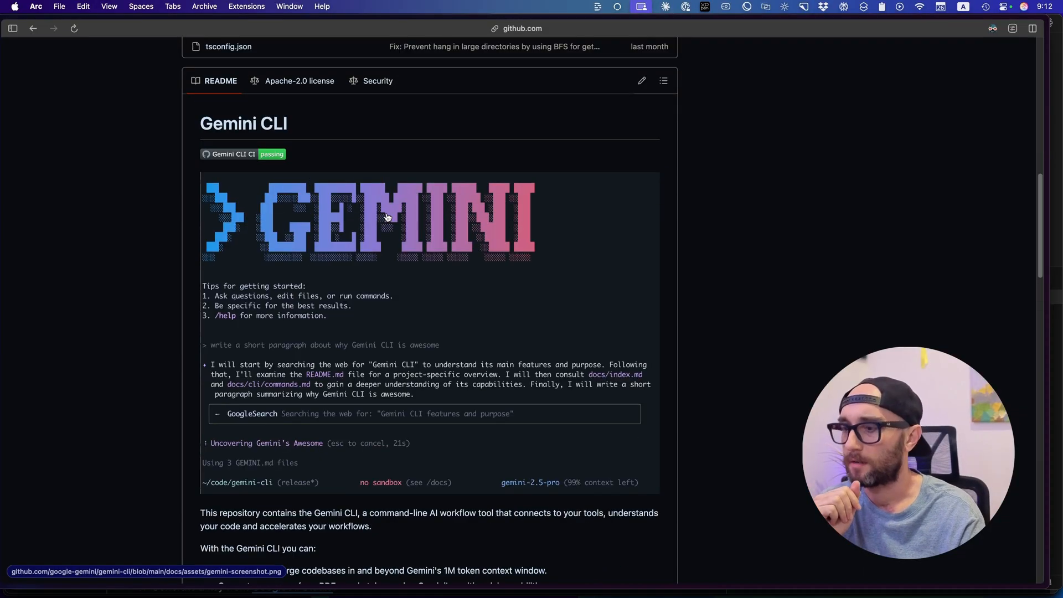
mouse_move(344, 334)
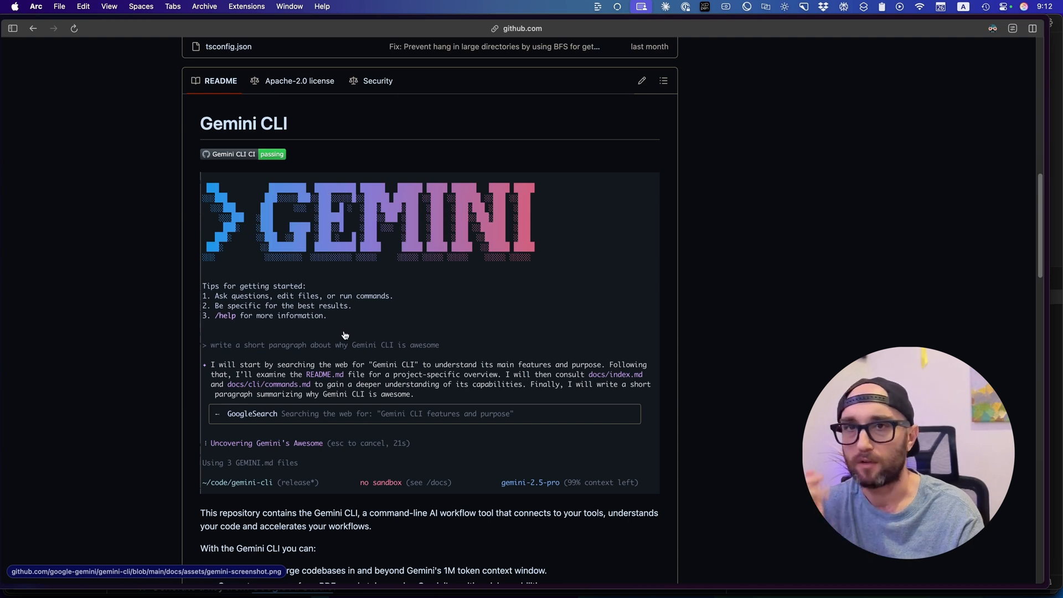
scroll("down", 3)
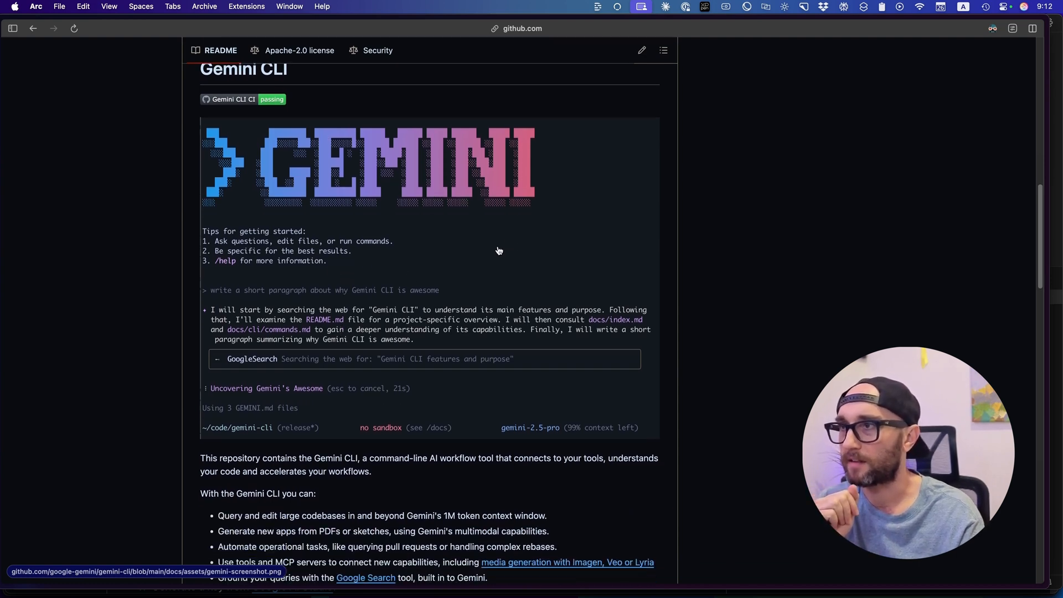
scroll("down", 3)
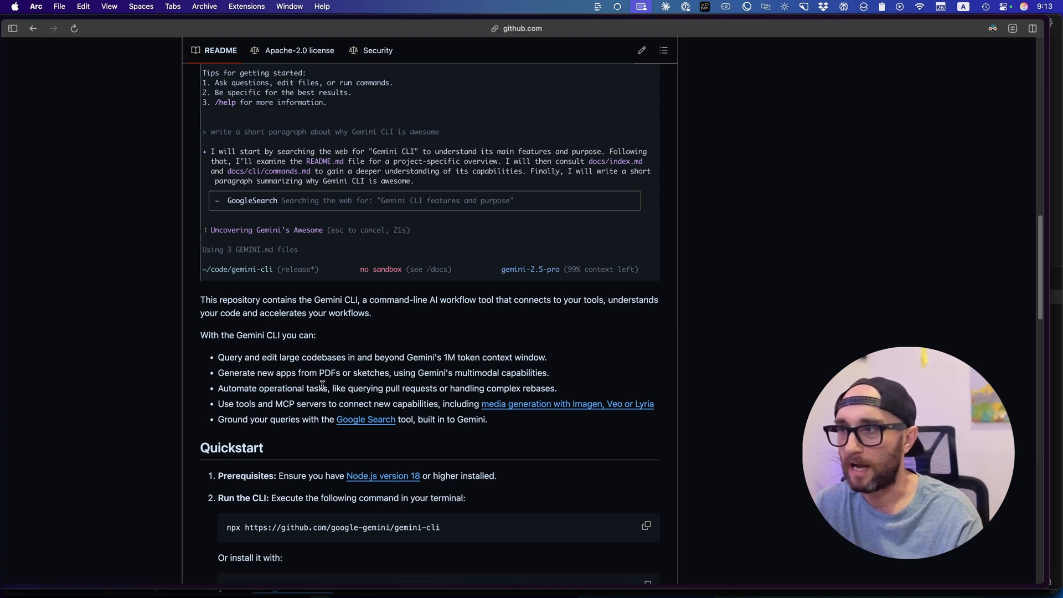
mouse_move(407, 373)
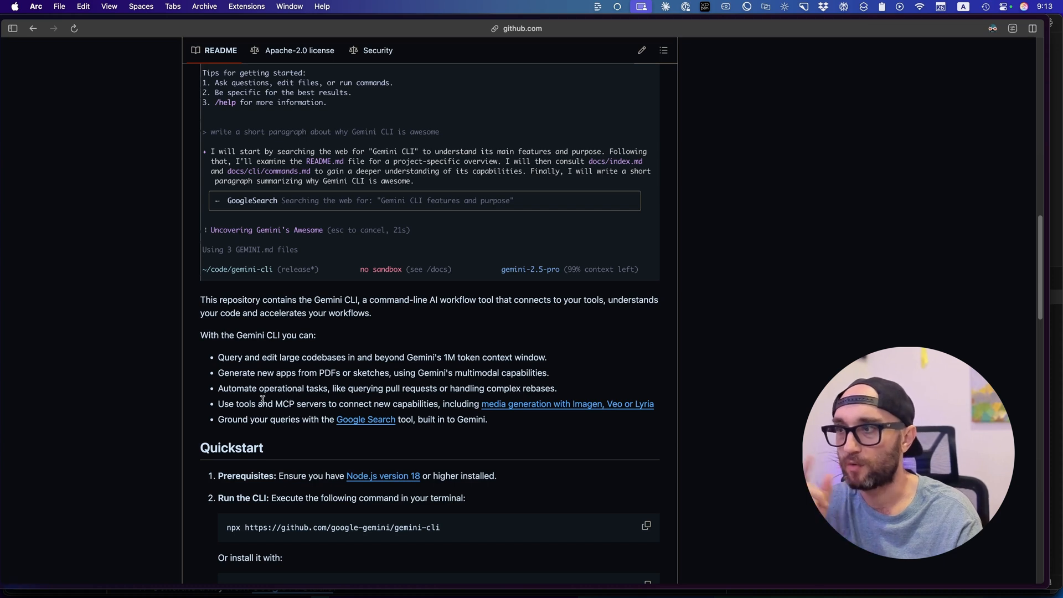
mouse_move(493, 421)
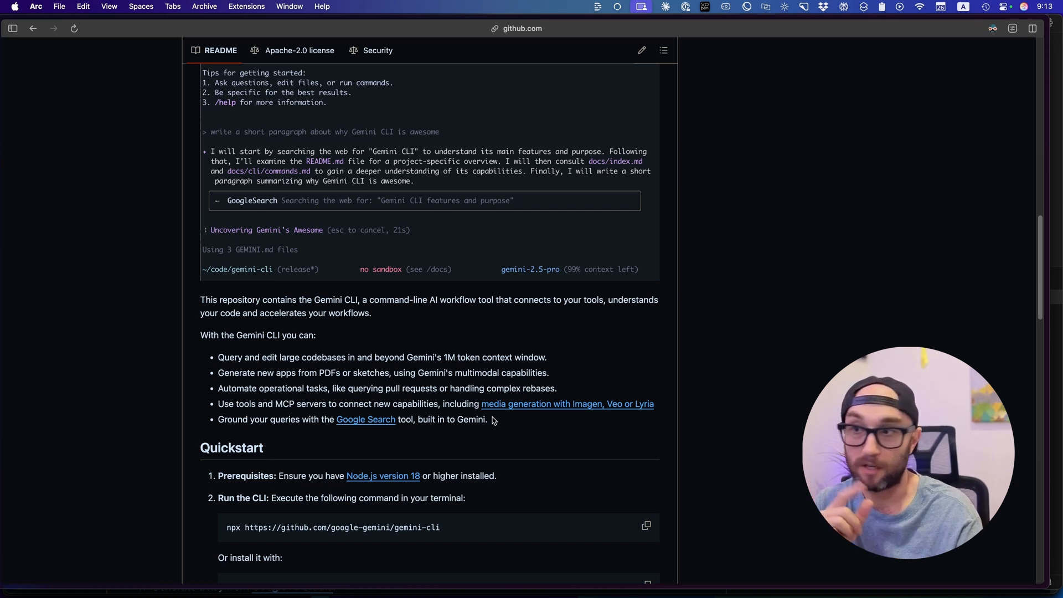
mouse_move(218, 465)
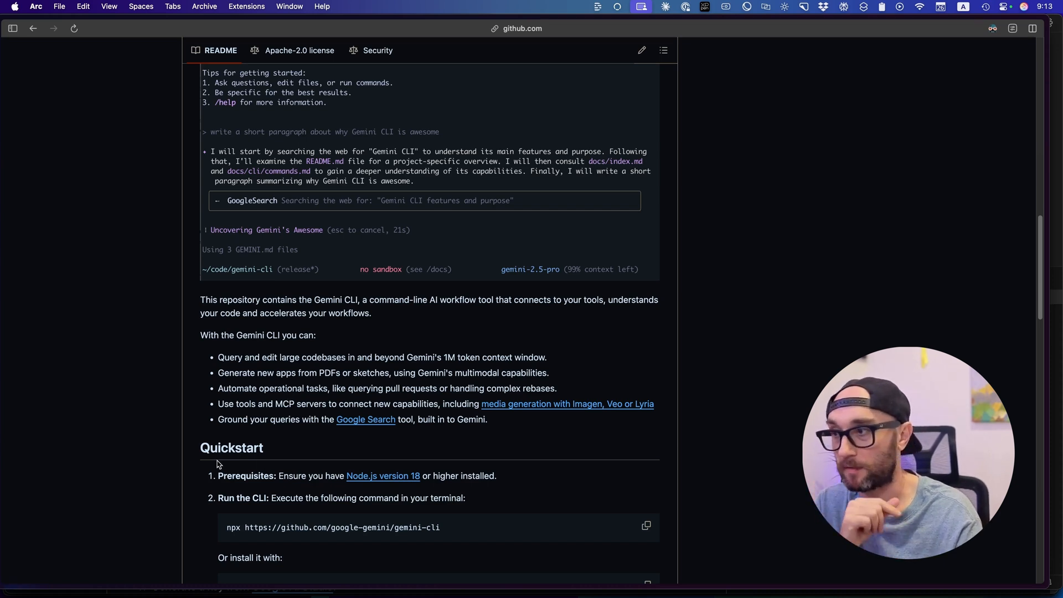
mouse_move(367, 431)
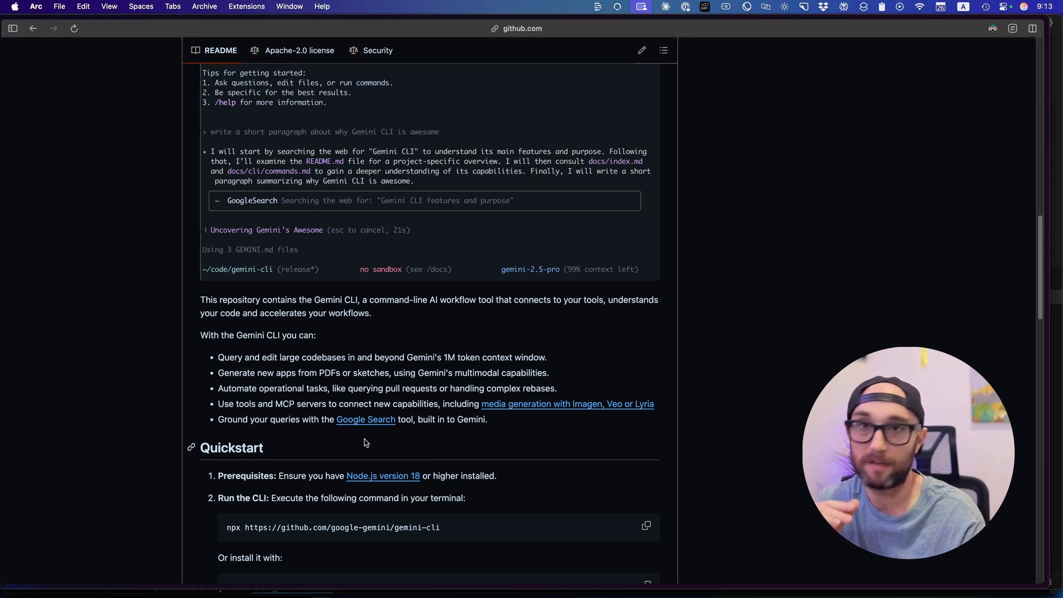
scroll("down", 3)
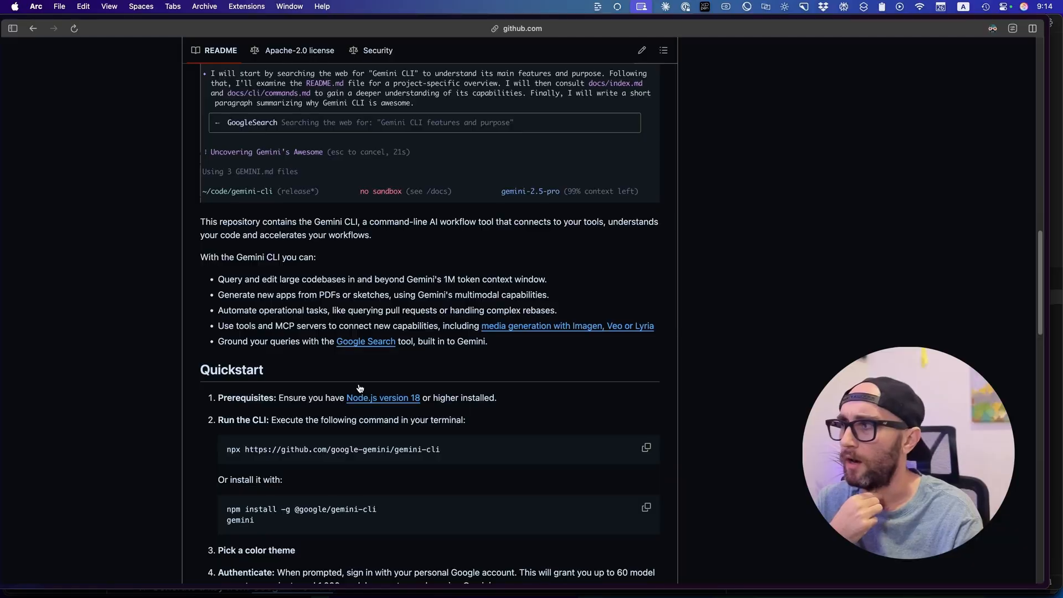
scroll("down", 3)
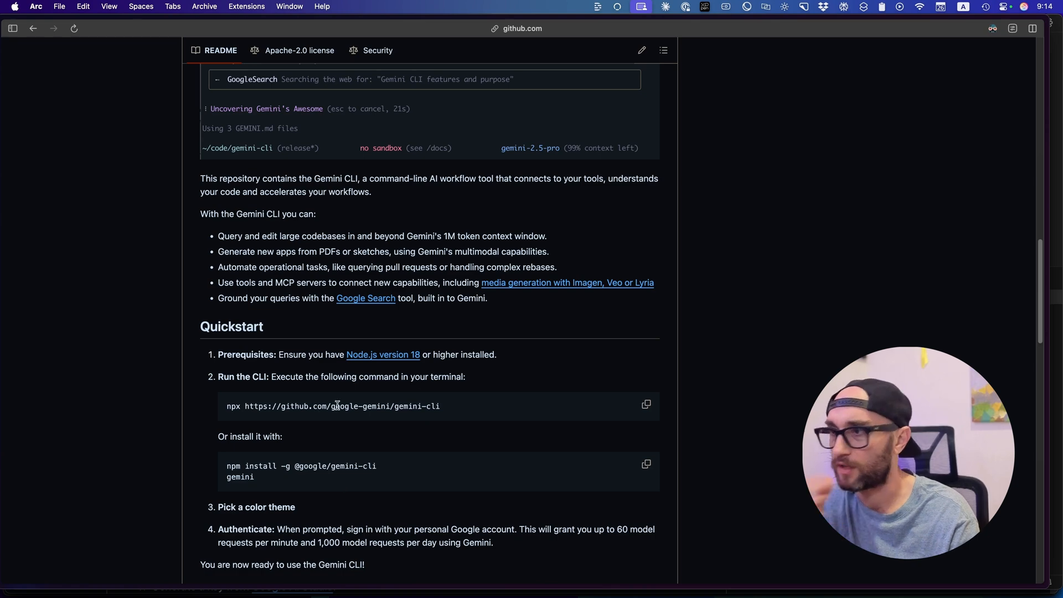
scroll("down", 3)
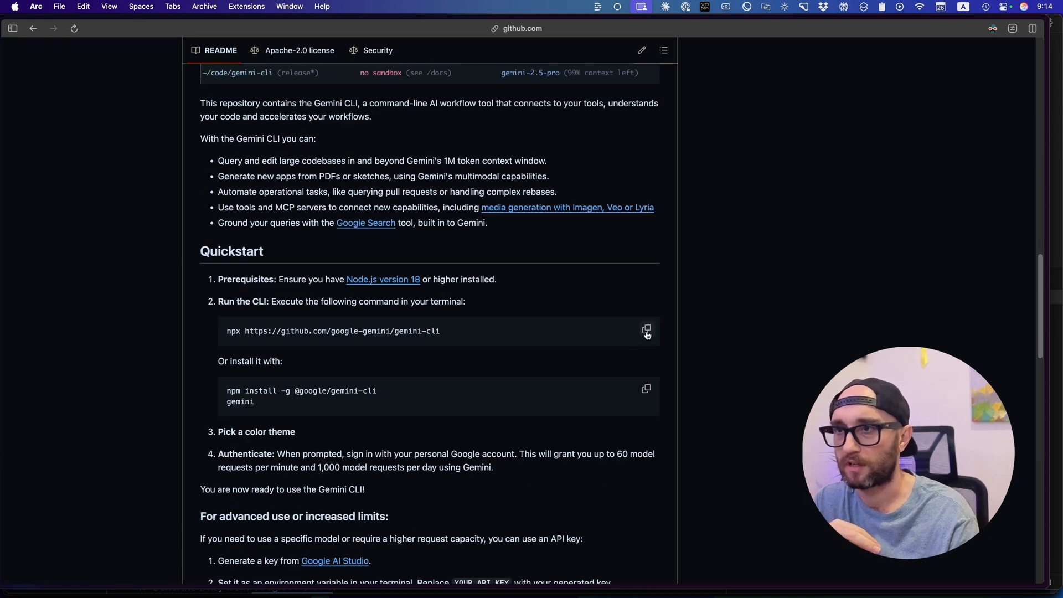
left_click(644, 331)
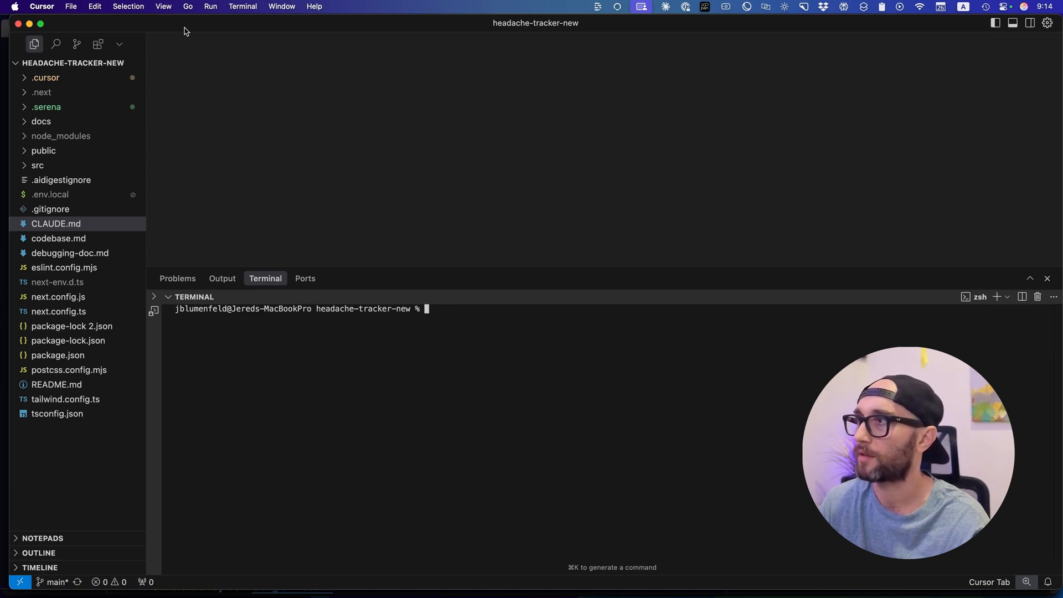
mouse_move(396, 333)
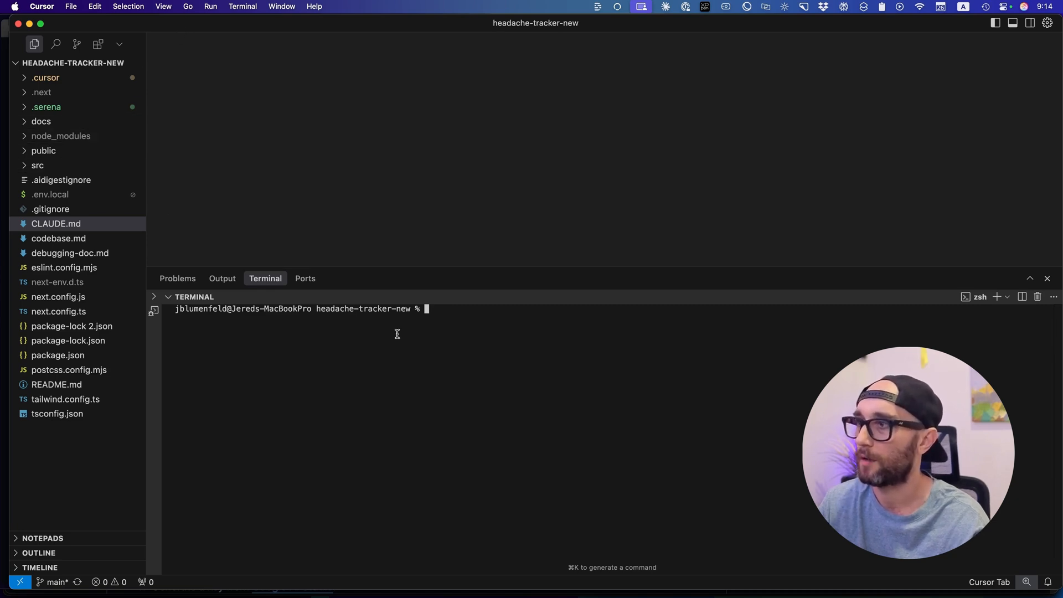
mouse_move(555, 424)
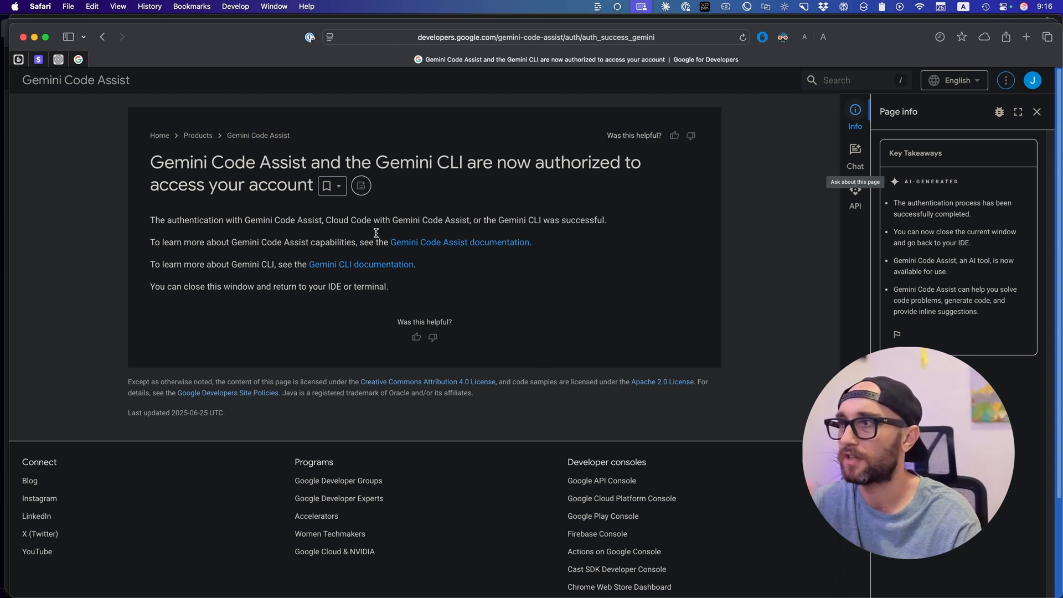
mouse_move(347, 166)
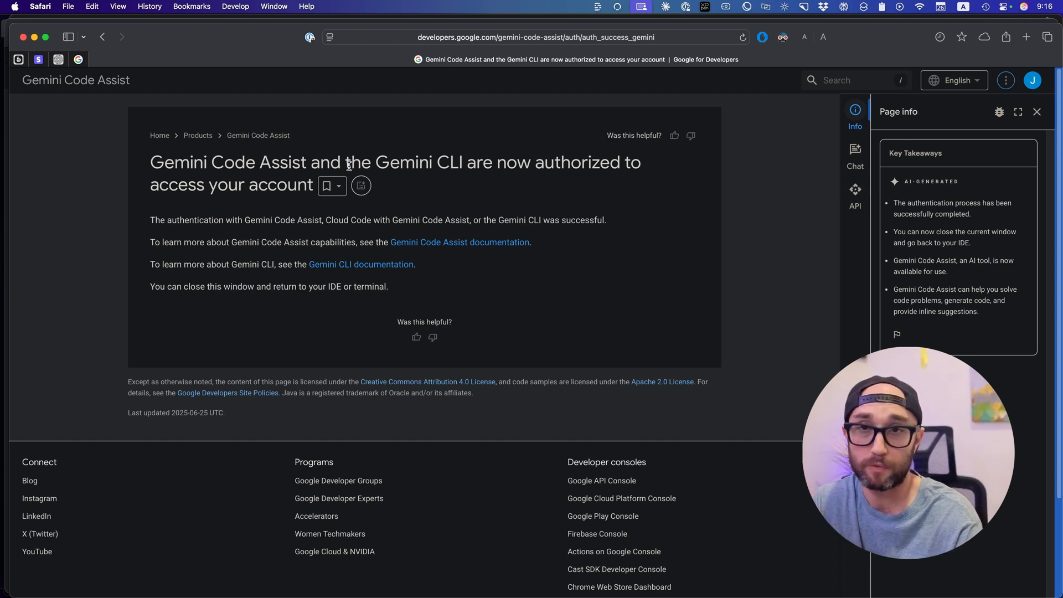
mouse_move(350, 212)
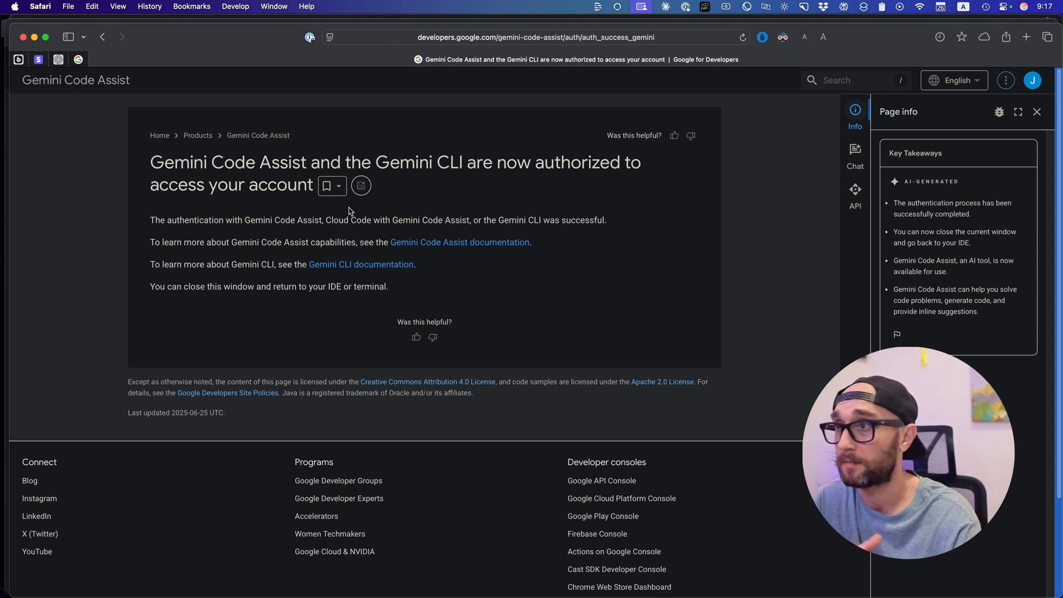
mouse_move(393, 267)
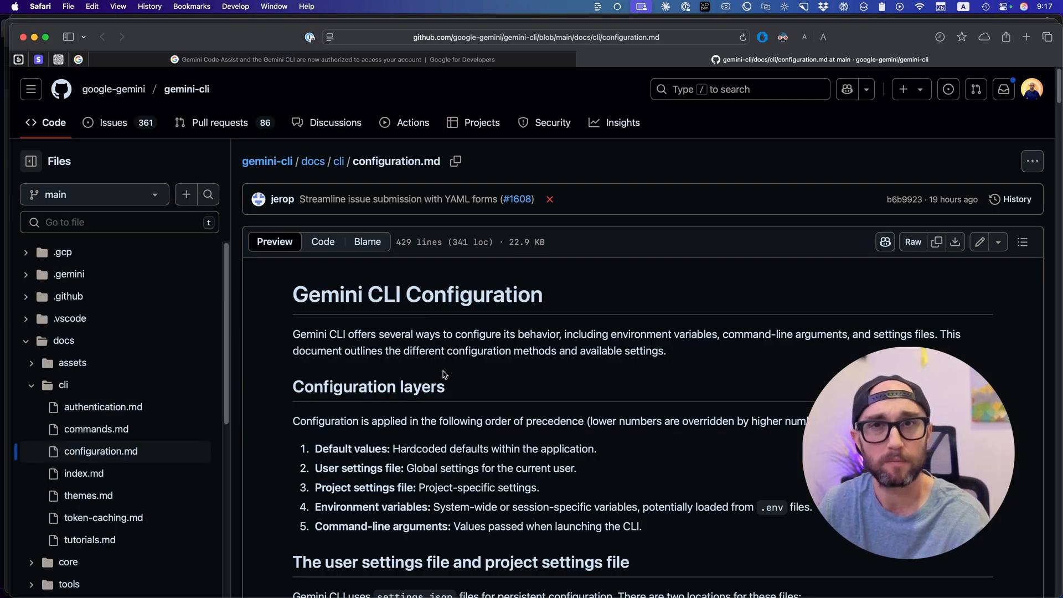
mouse_move(433, 387)
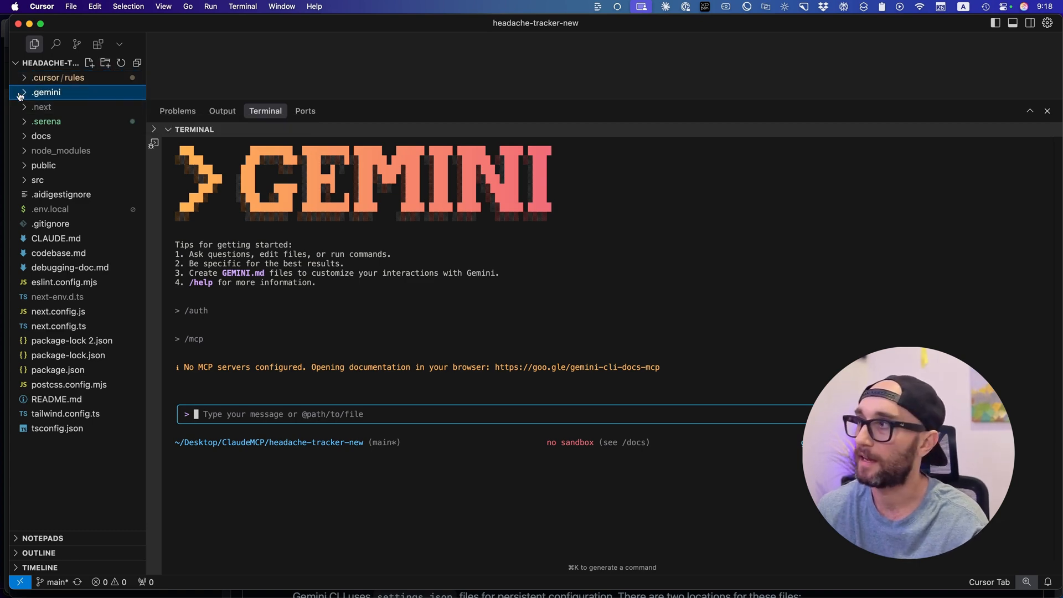
Create a new file named settings.json inside the project's .gemini folder.
left_click(90, 63)
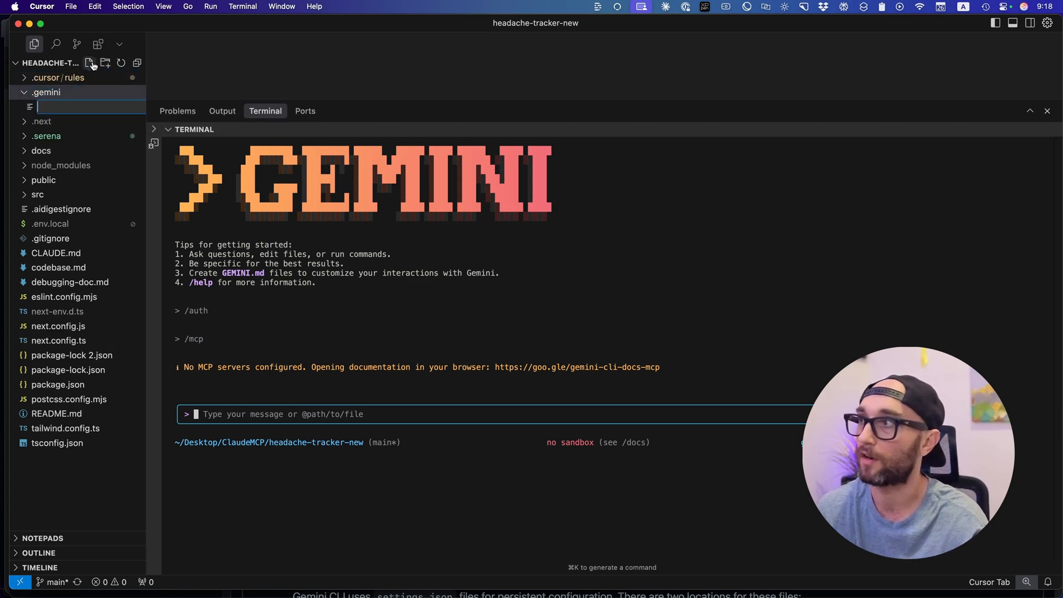
type("settings")
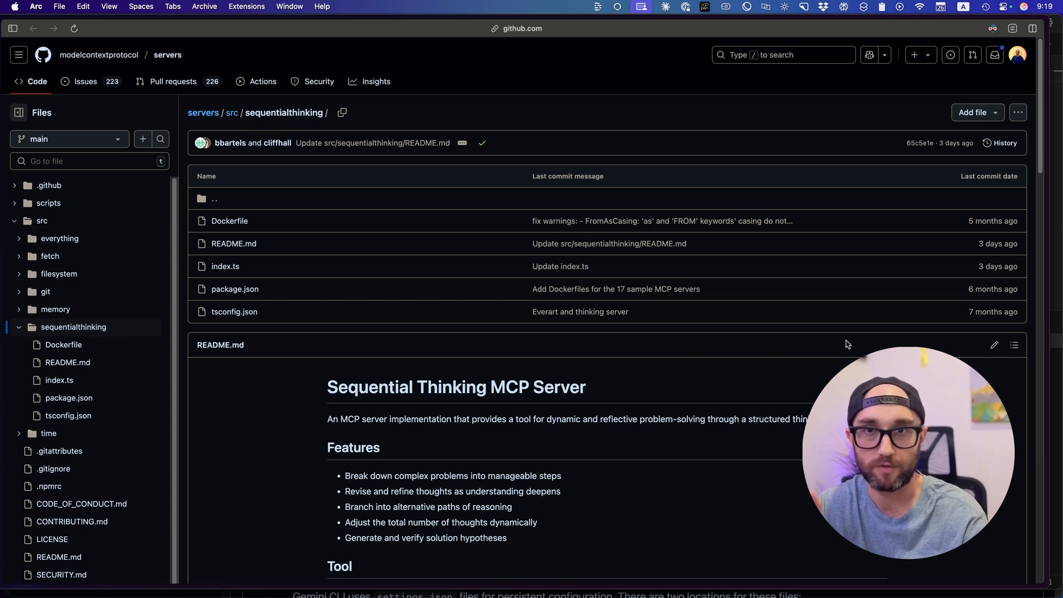
Copy the npx JSON configuration for the sequential-thinking MCP server from its README.
scroll("down", 3)
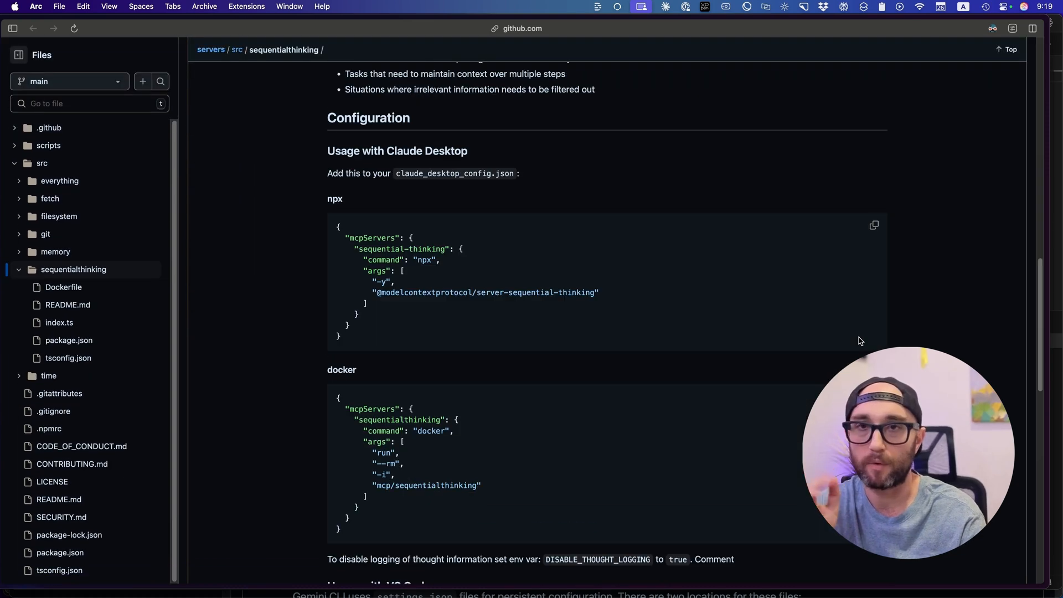
left_click(874, 225)
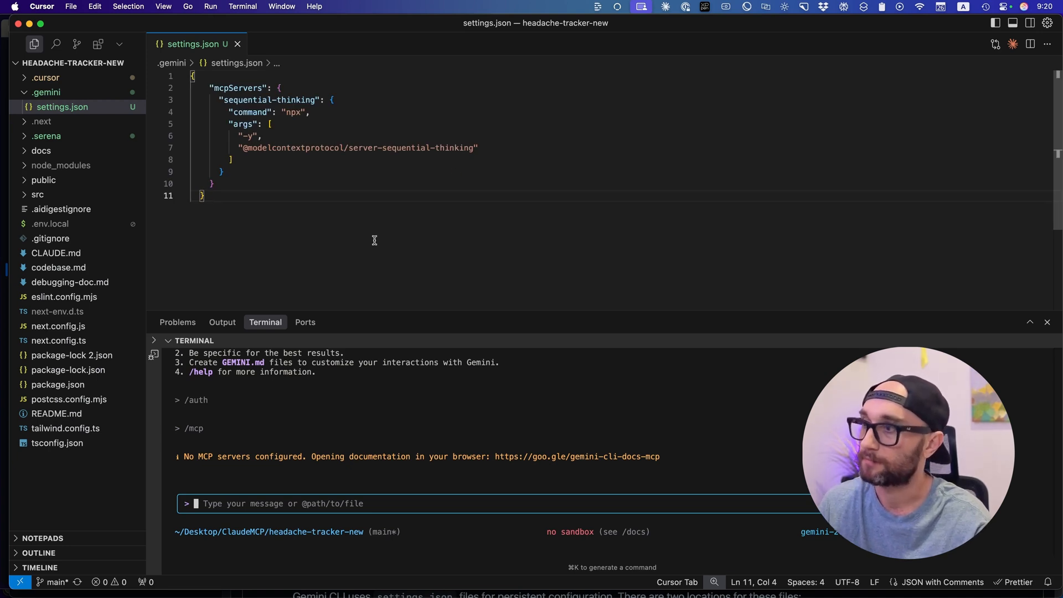
Quit Gemini CLI and relaunch it via npx so it loads the sequential-thinking MCP server.
type("/")
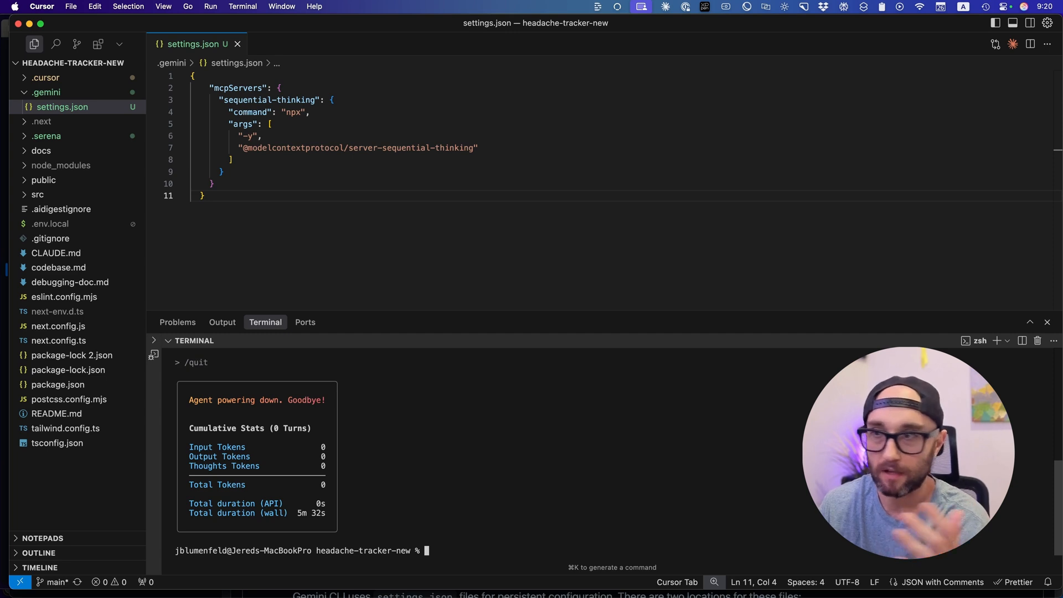
mouse_move(313, 446)
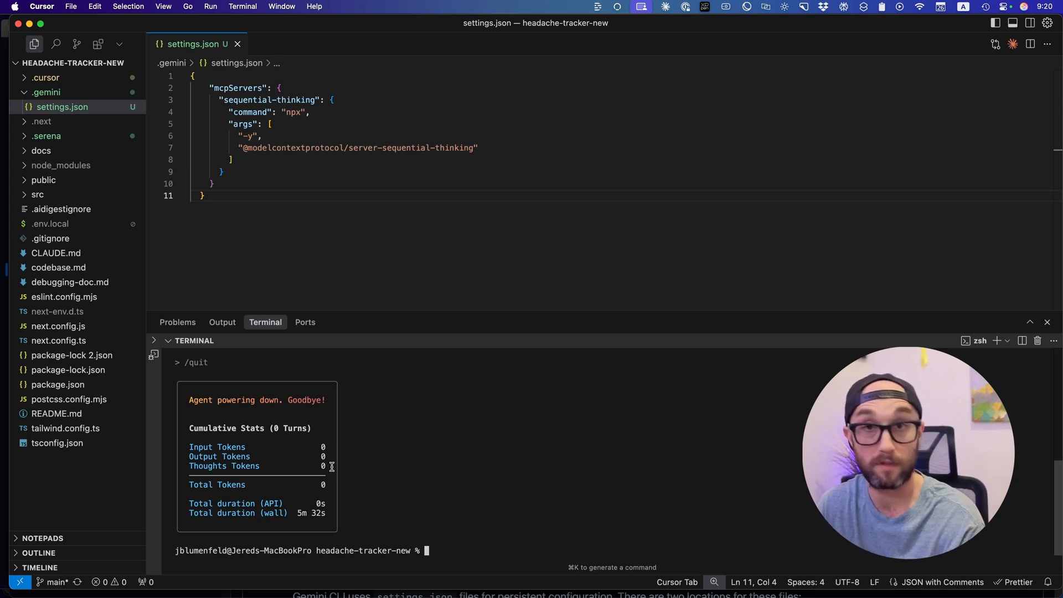
mouse_move(460, 503)
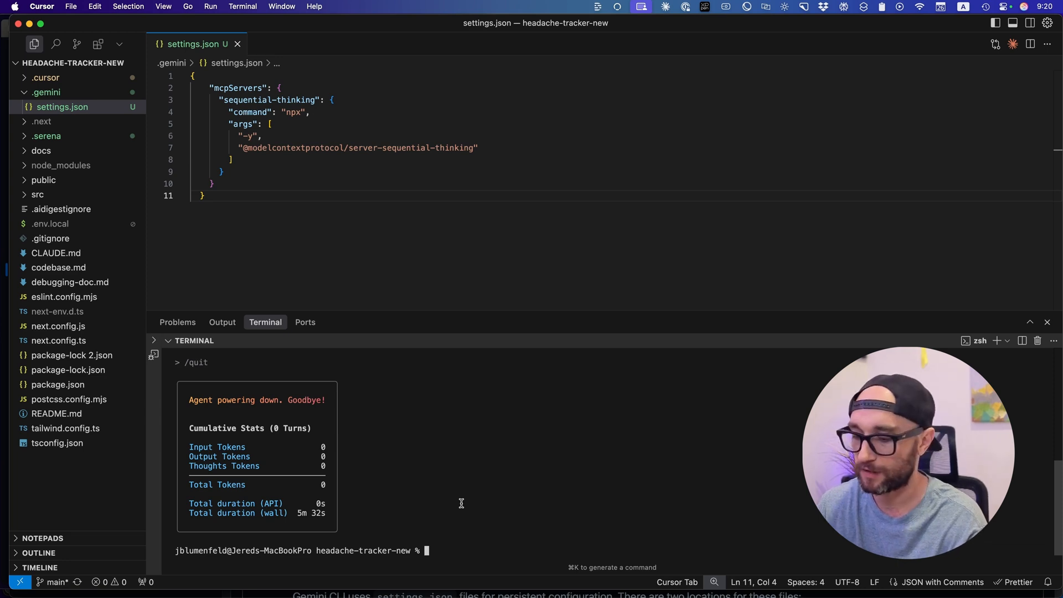
type("npx https://github.com/google-gemini/gemini-cli")
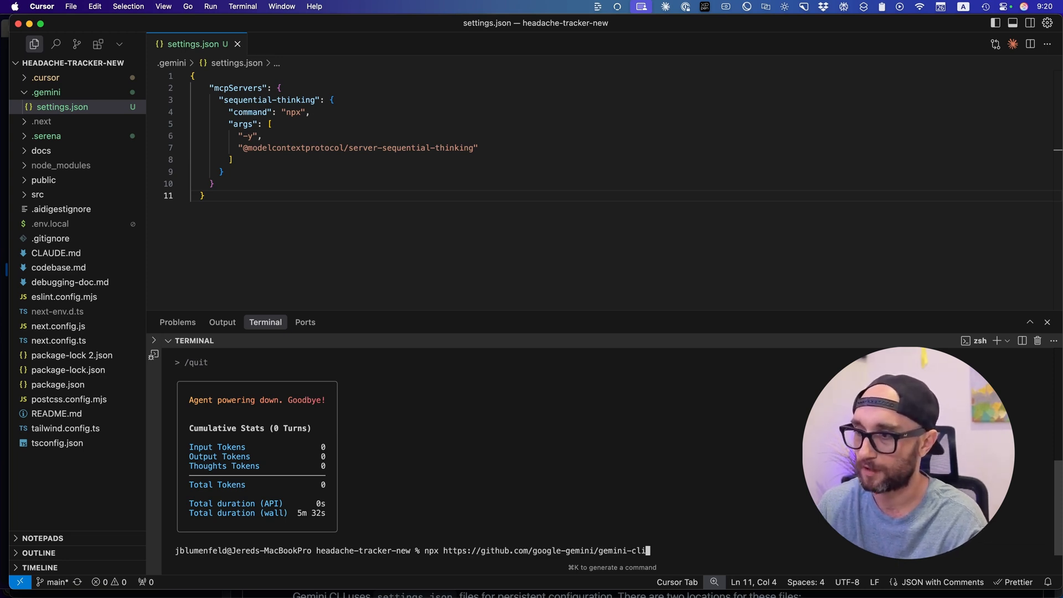
key("Return")
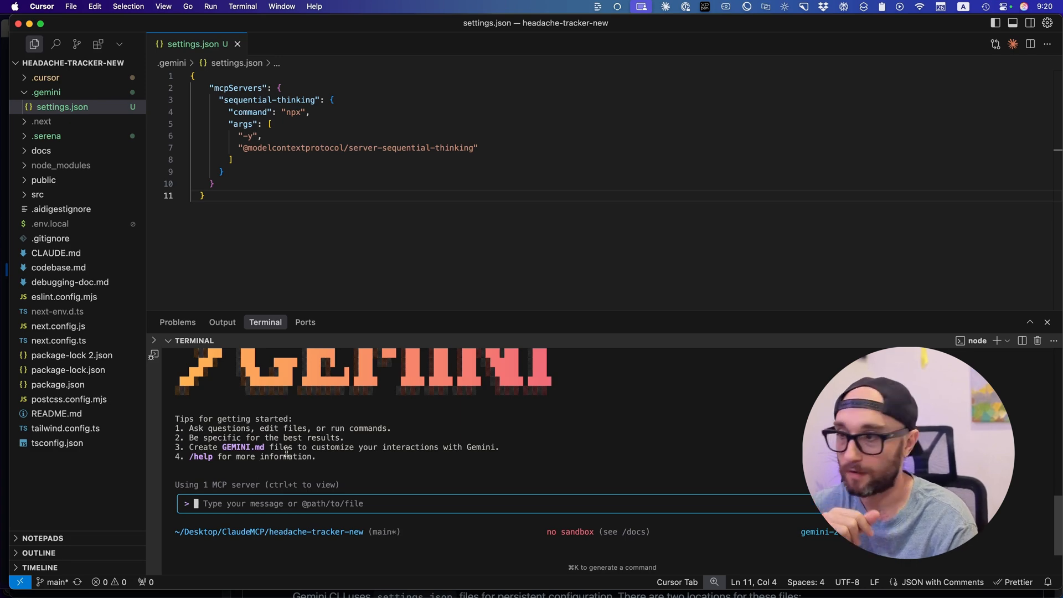
mouse_move(347, 503)
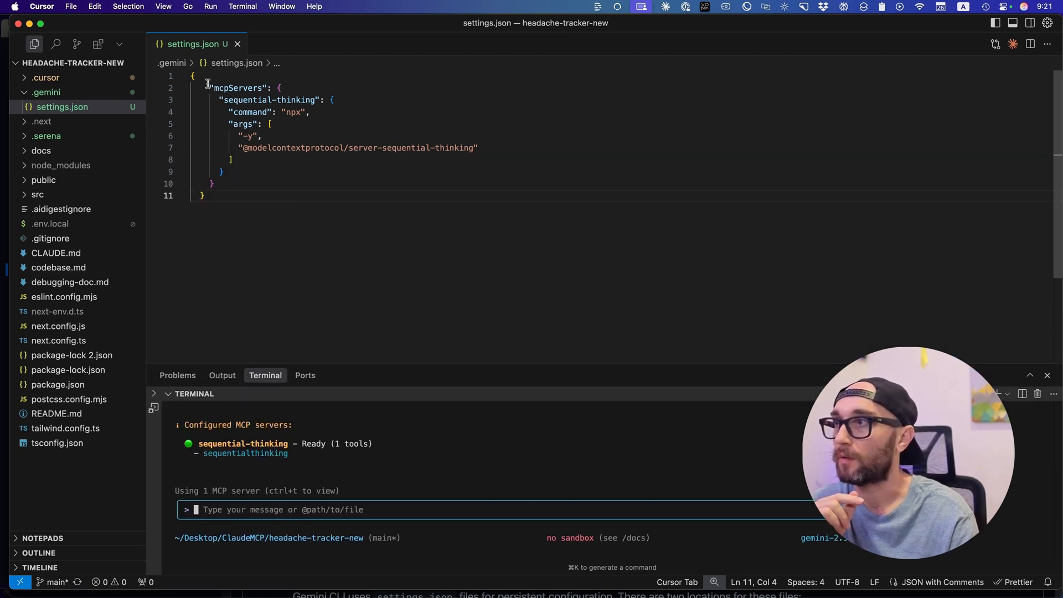
Open checkpointing.md in the Gemini CLI docs and locate the settings.json checkpointing snippet.
left_click(216, 88)
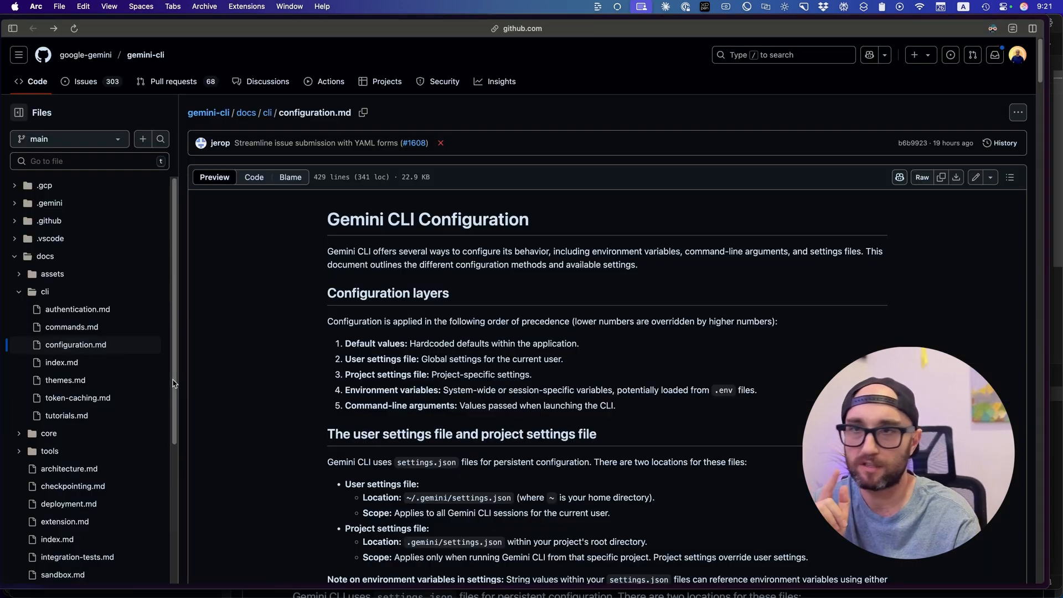
mouse_move(73, 486)
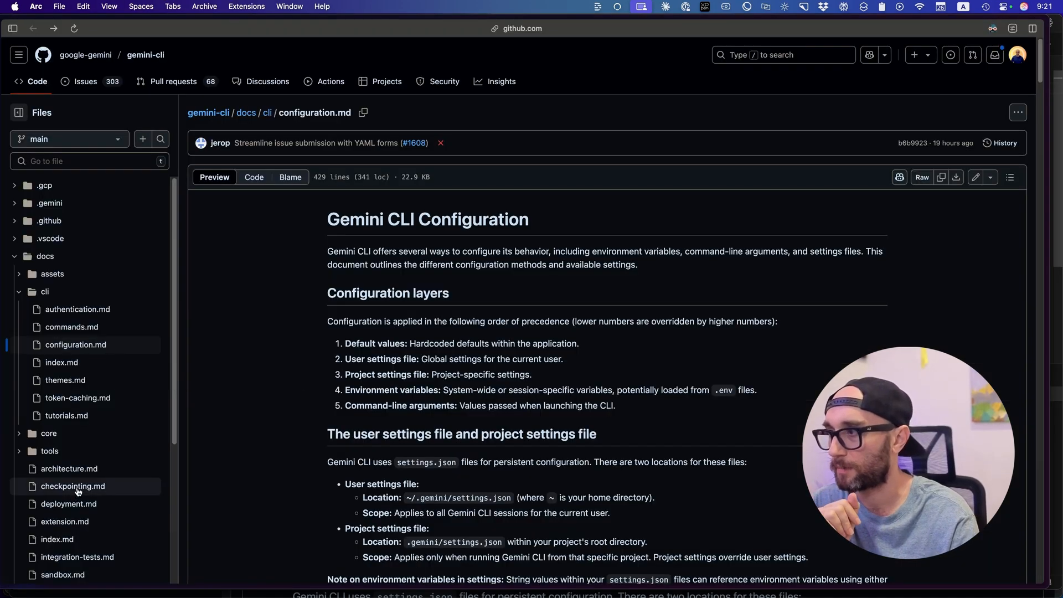
left_click(73, 485)
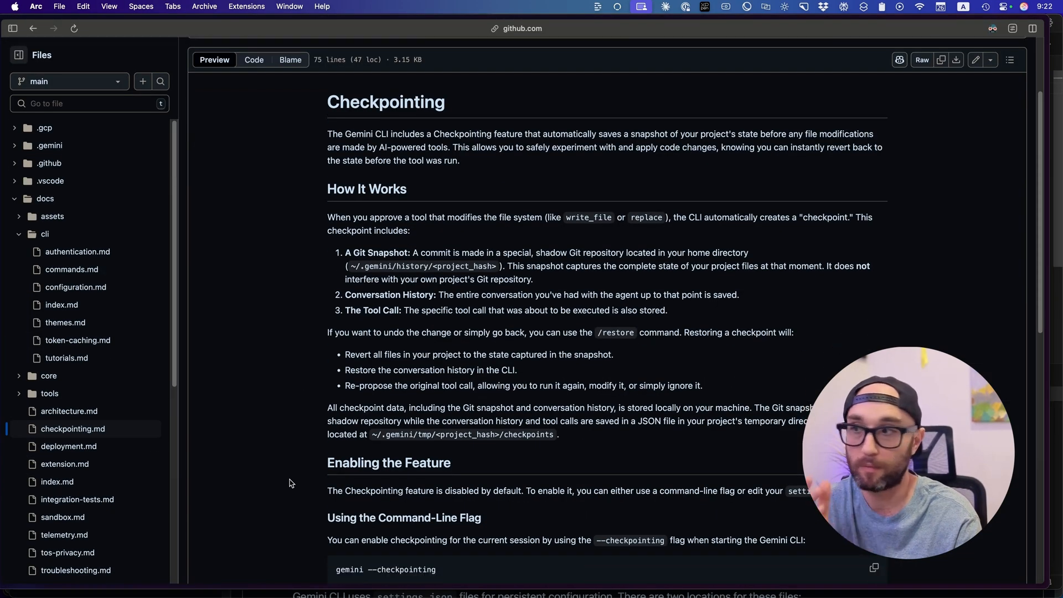
scroll("down", 3)
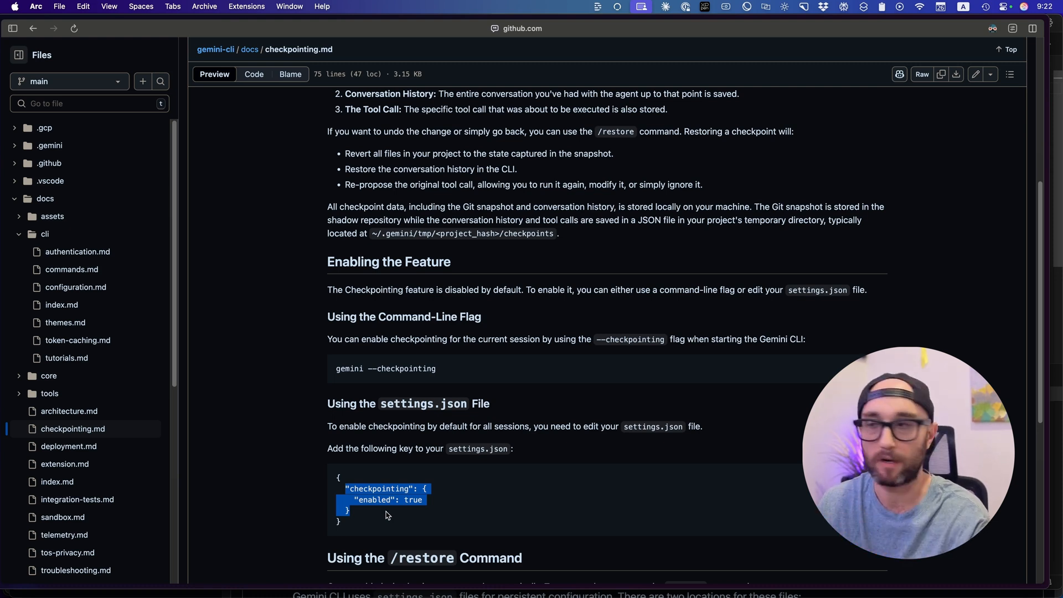
mouse_move(371, 518)
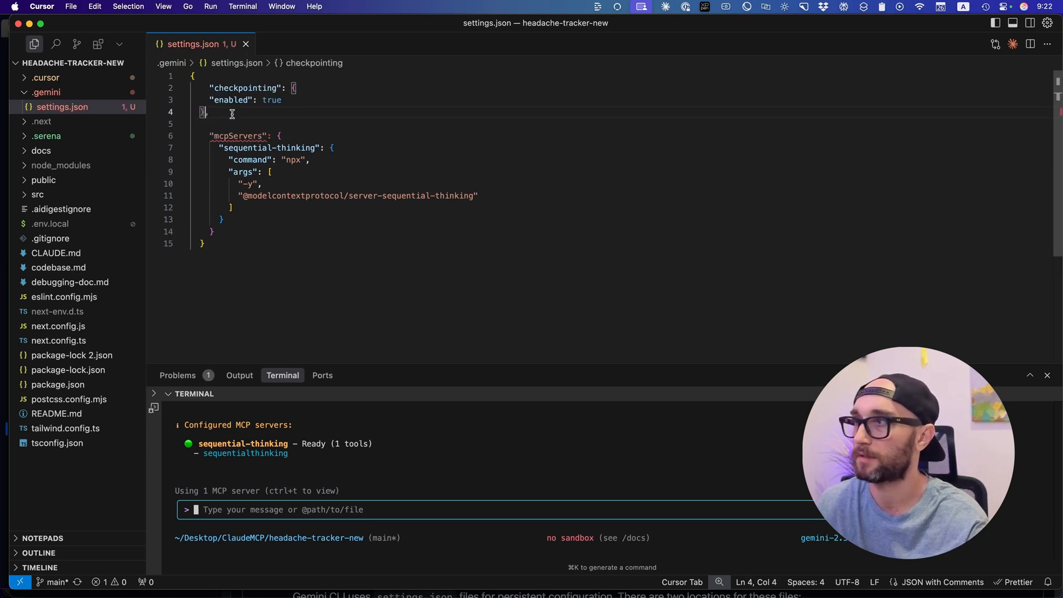
mouse_move(253, 120)
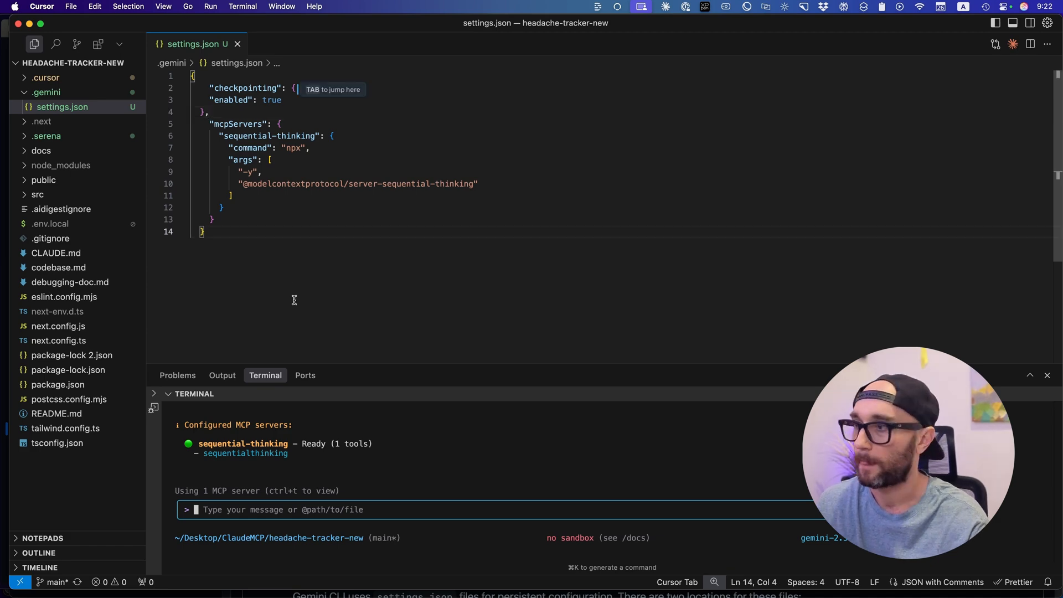
mouse_move(398, 360)
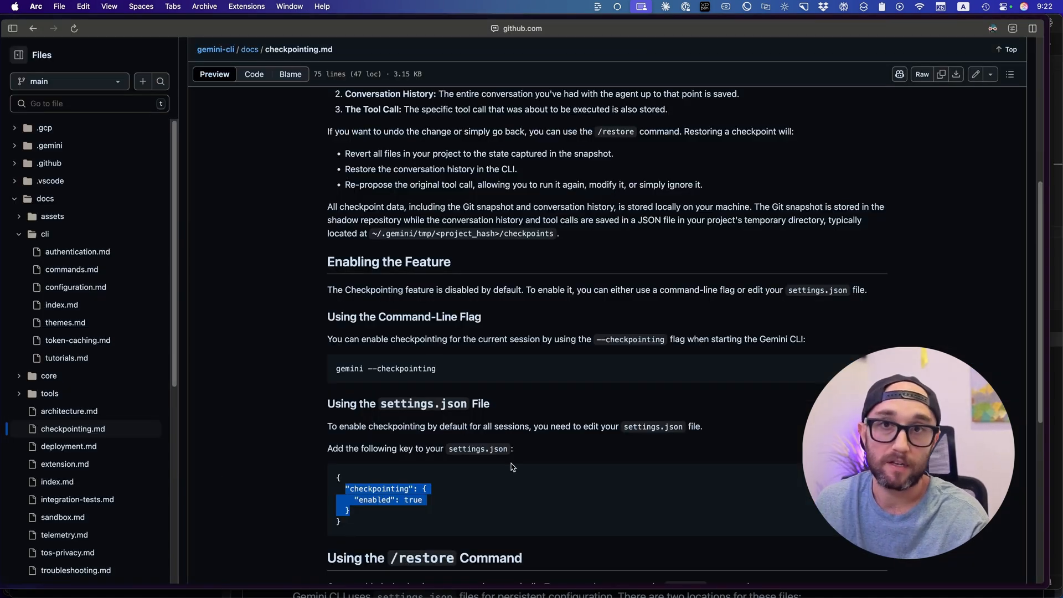
Add a checkpointing block with enabled: true at the top of .gemini/settings.json.
scroll("down", 3)
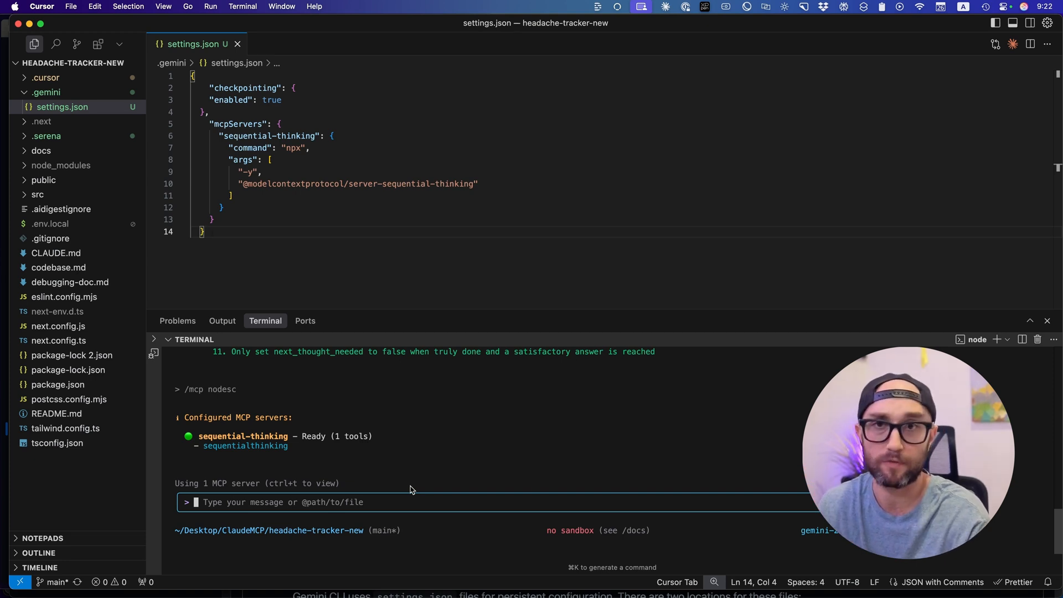
Run /restore in Gemini CLI, which returns an unknown-command error, then begin quitting.
type("/restore")
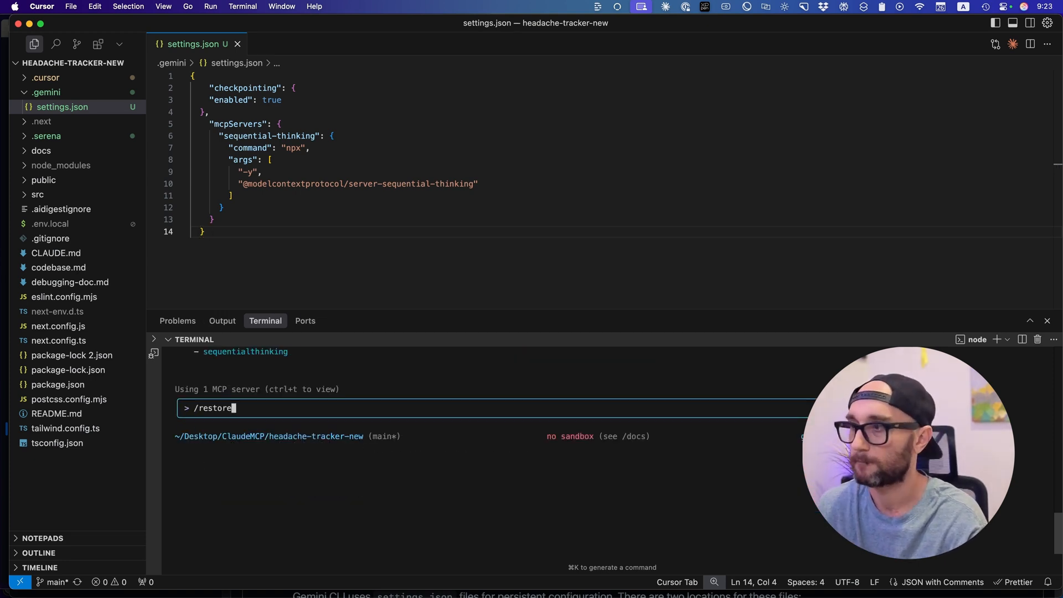
key("Return")
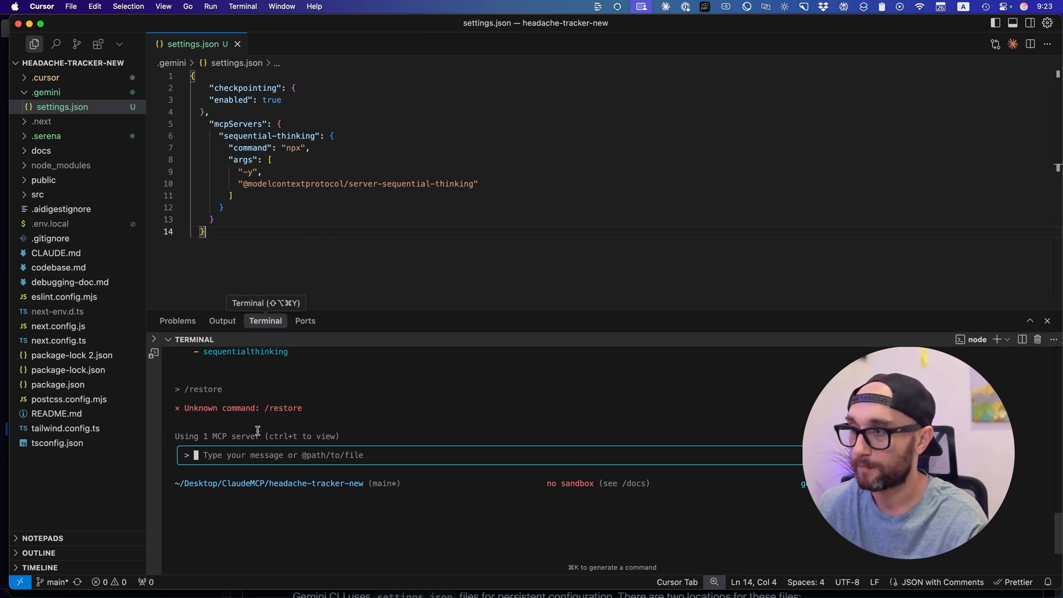
type("/")
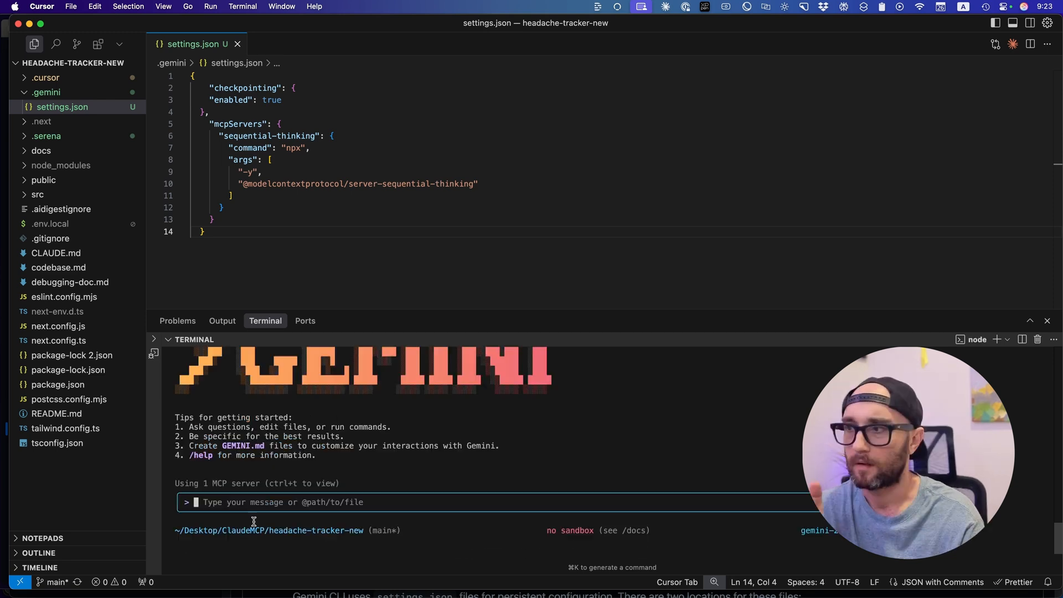
Run /restore in the restarted session and draft a prompt to create GEMINI.md from CLAUDE.md.
type("/rest")
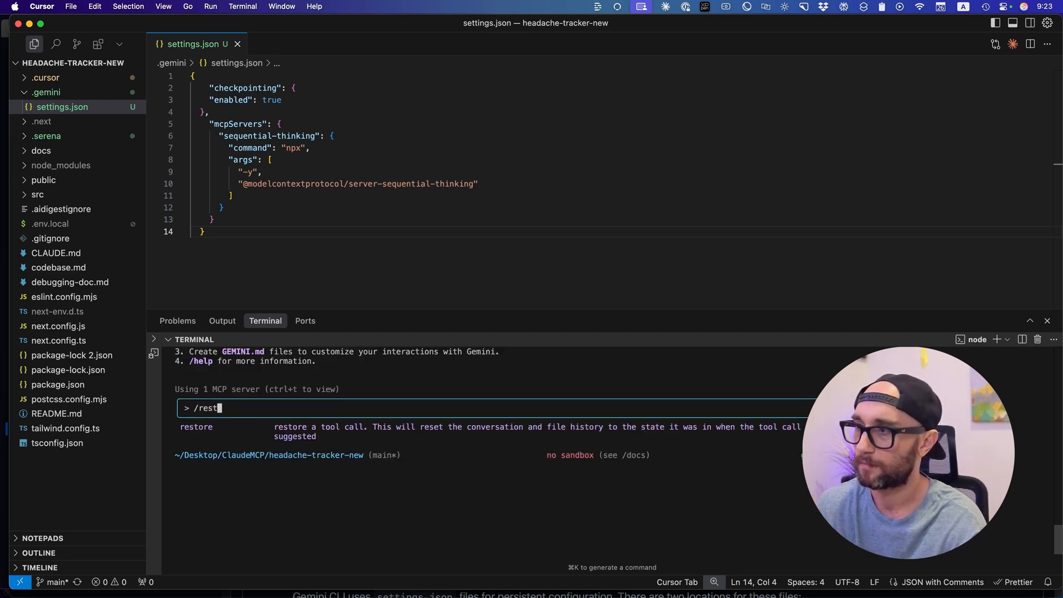
type("ore")
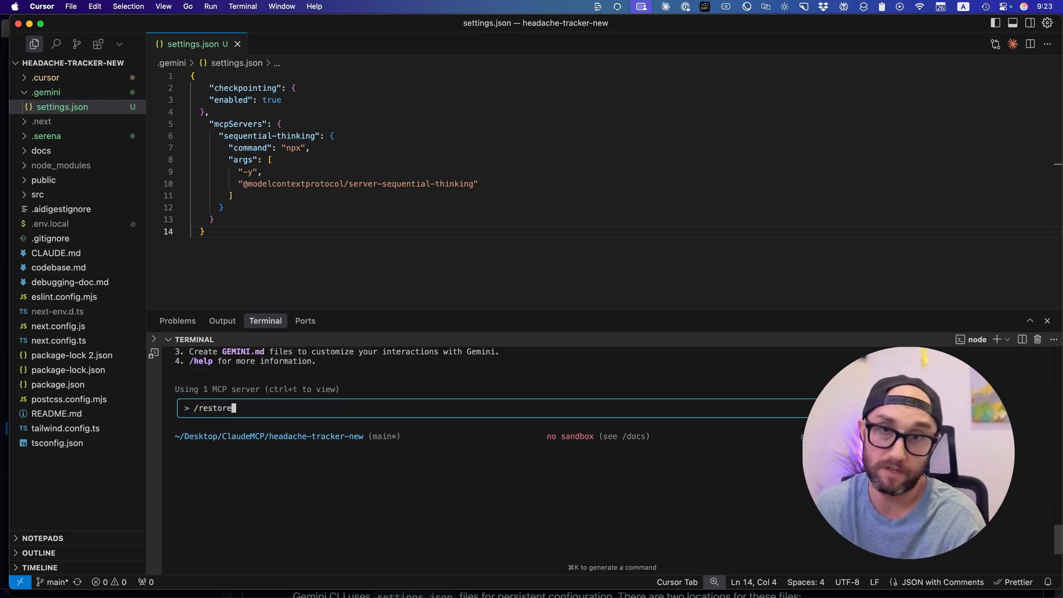
key("Return")
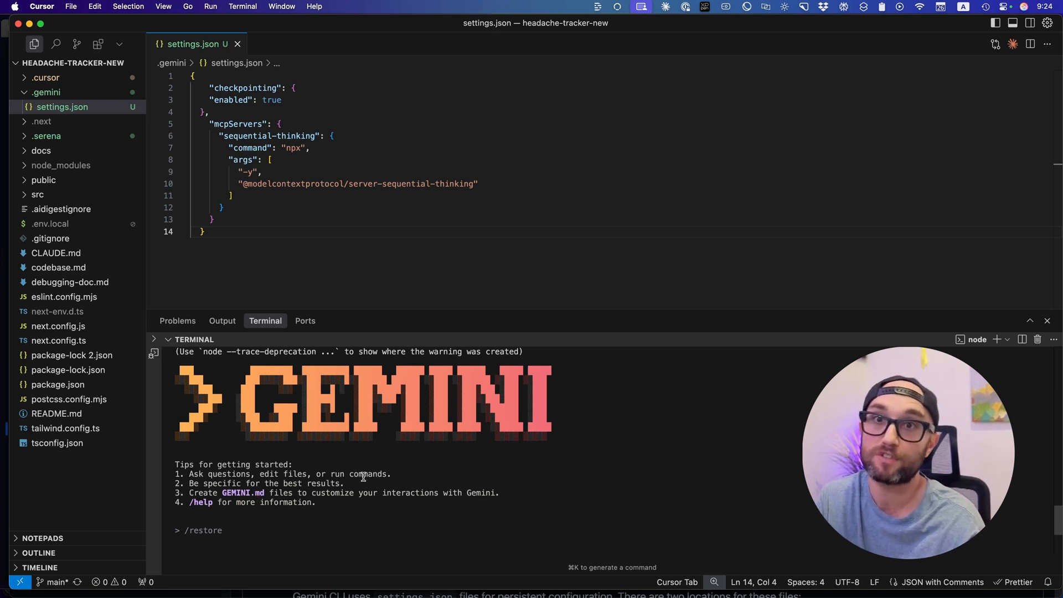
mouse_move(58, 252)
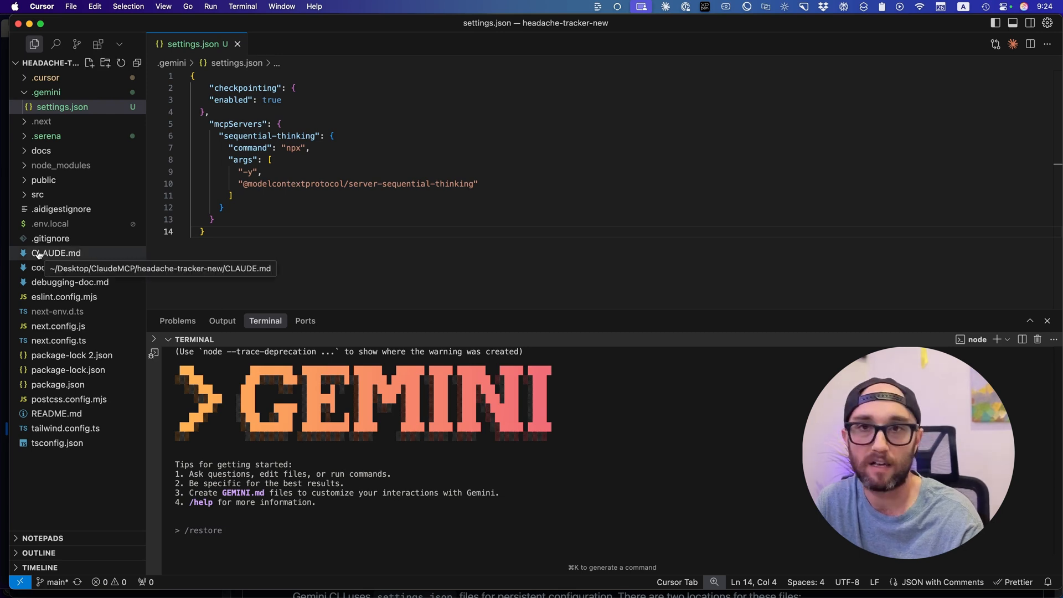
mouse_move(38, 195)
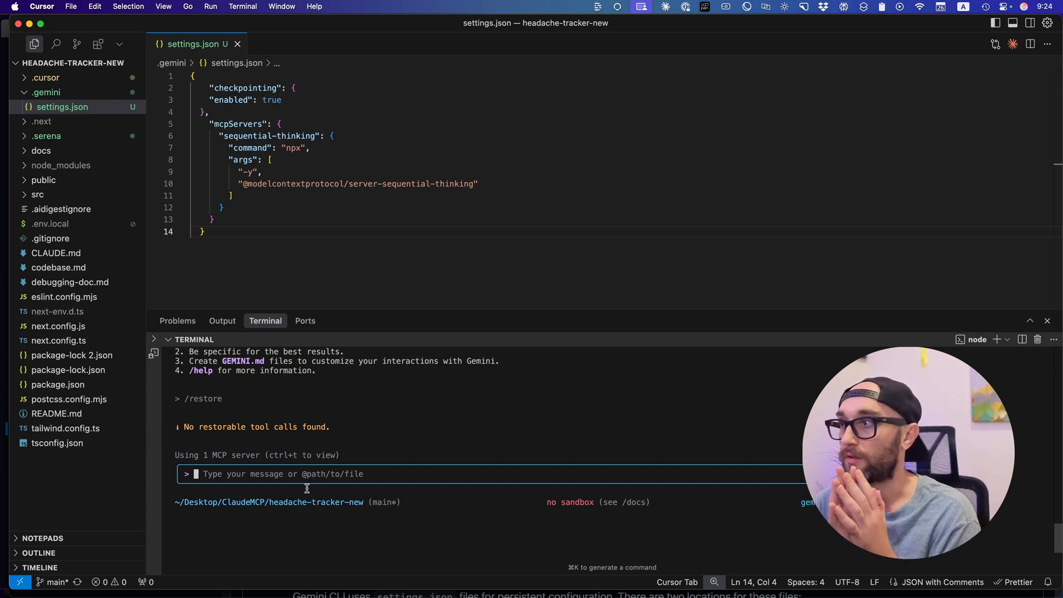
type("Create a GEMINI.md file by dupilicating the CLAUDE.MD file, naming it as GEMINI.md and replacing all mentions of Claude to Gemini")
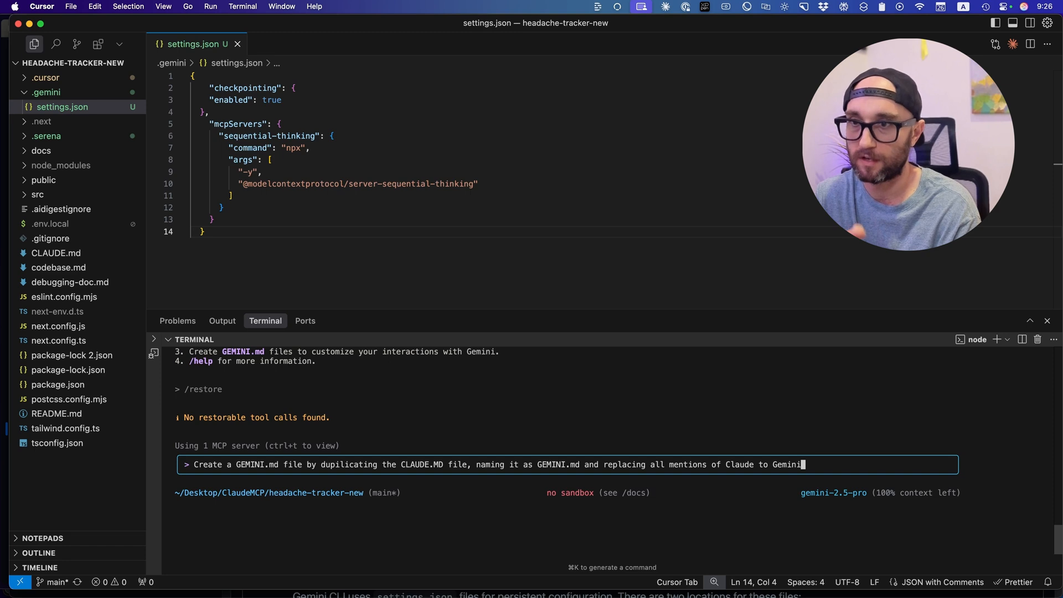
Send the prompt so Gemini creates GEMINI.md from CLAUDE.md with Claude replaced by Gemini.
key("Return")
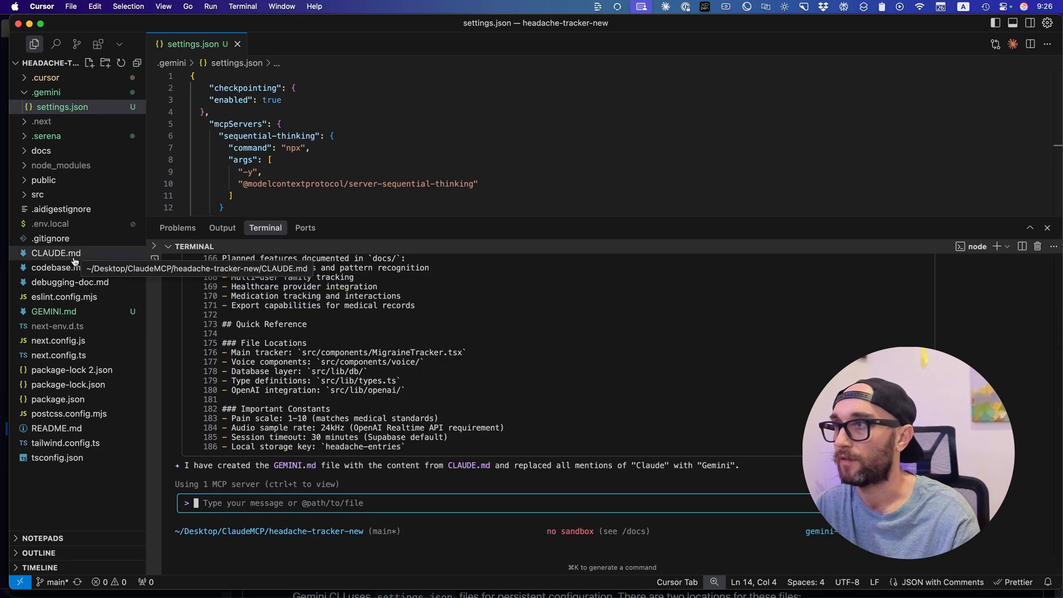
left_click(56, 252)
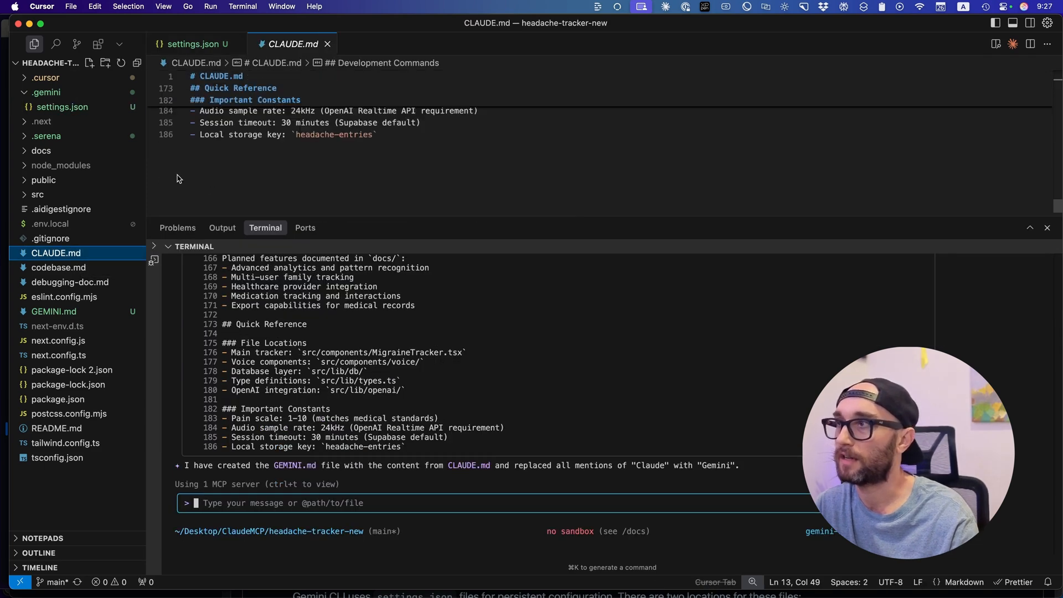
mouse_move(57, 325)
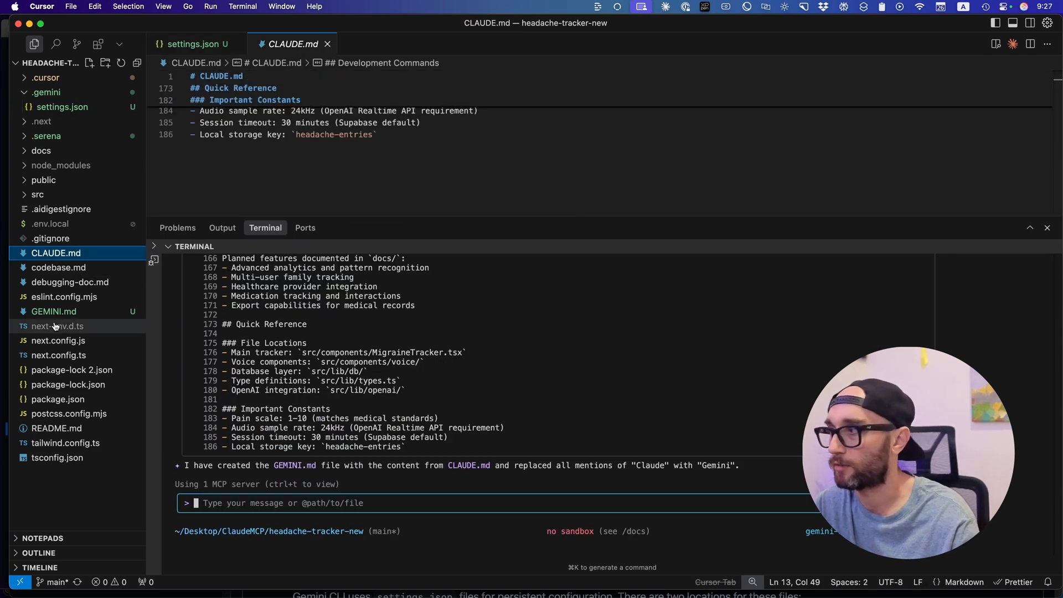
left_click(53, 311)
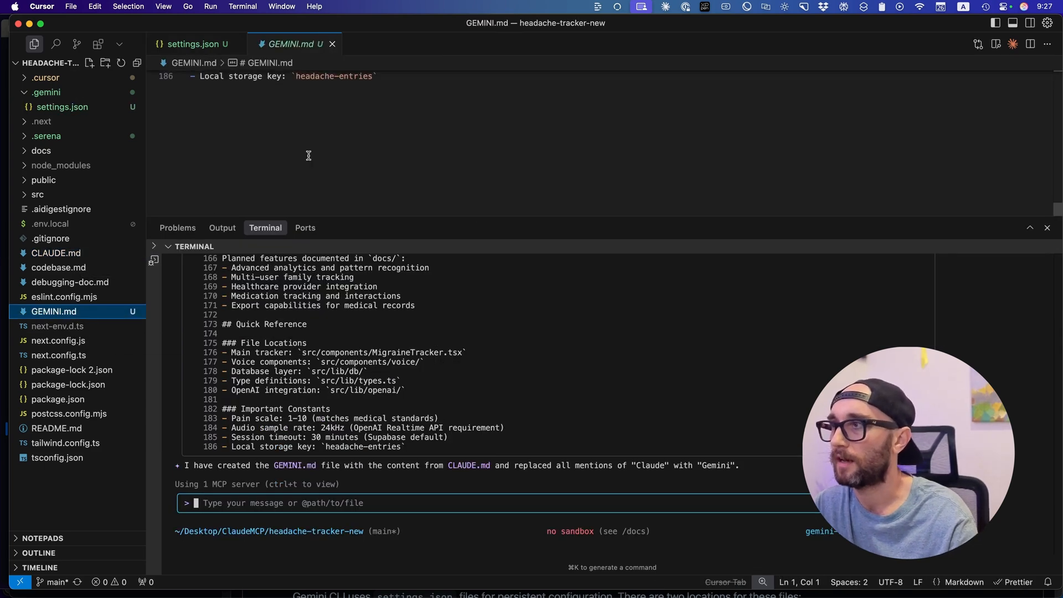
scroll("up", 3)
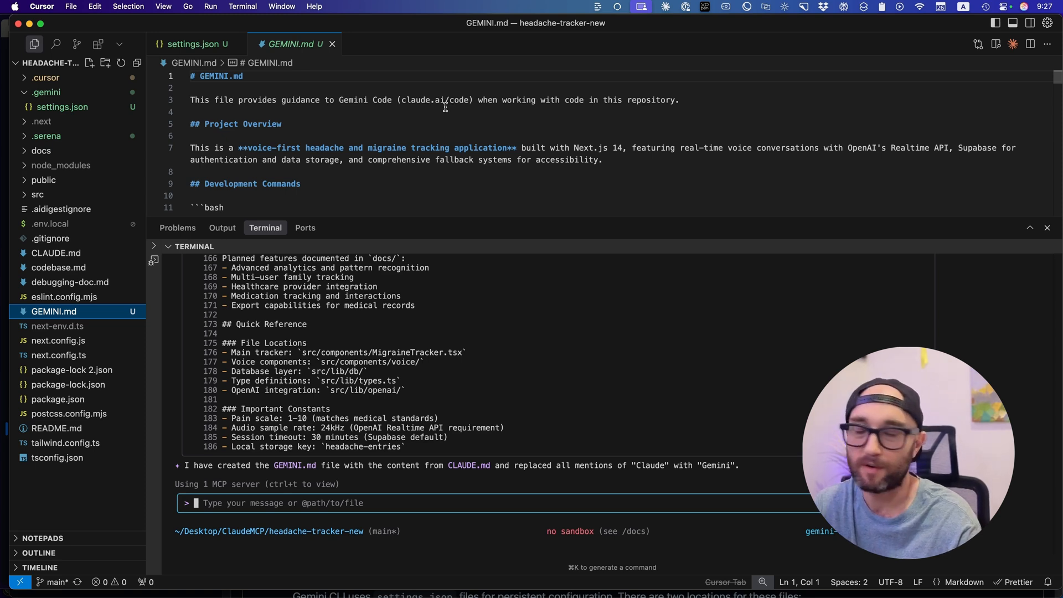
mouse_move(434, 151)
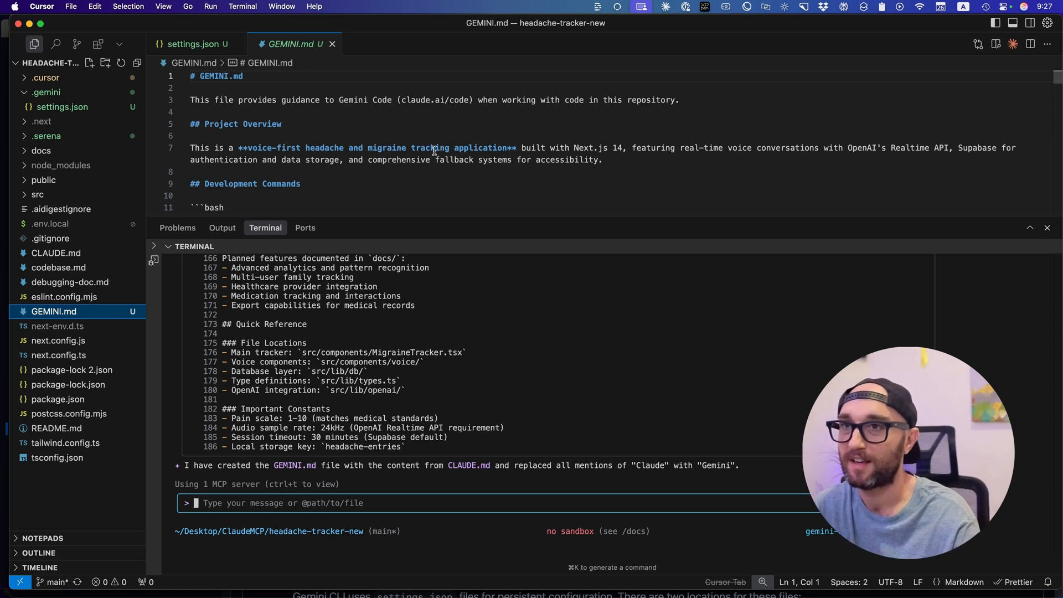
scroll("down", 3)
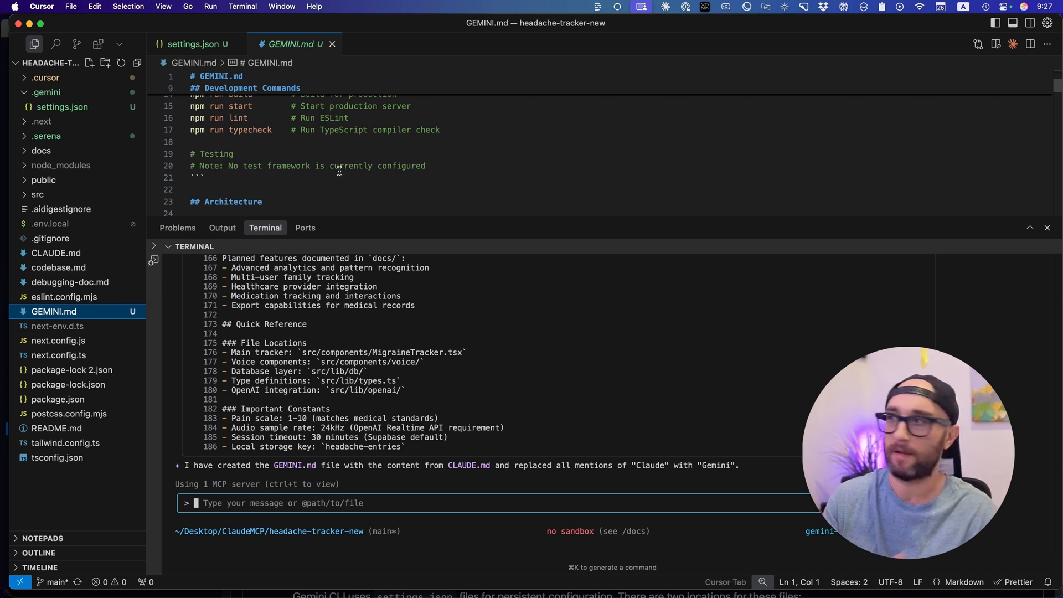
left_click(197, 43)
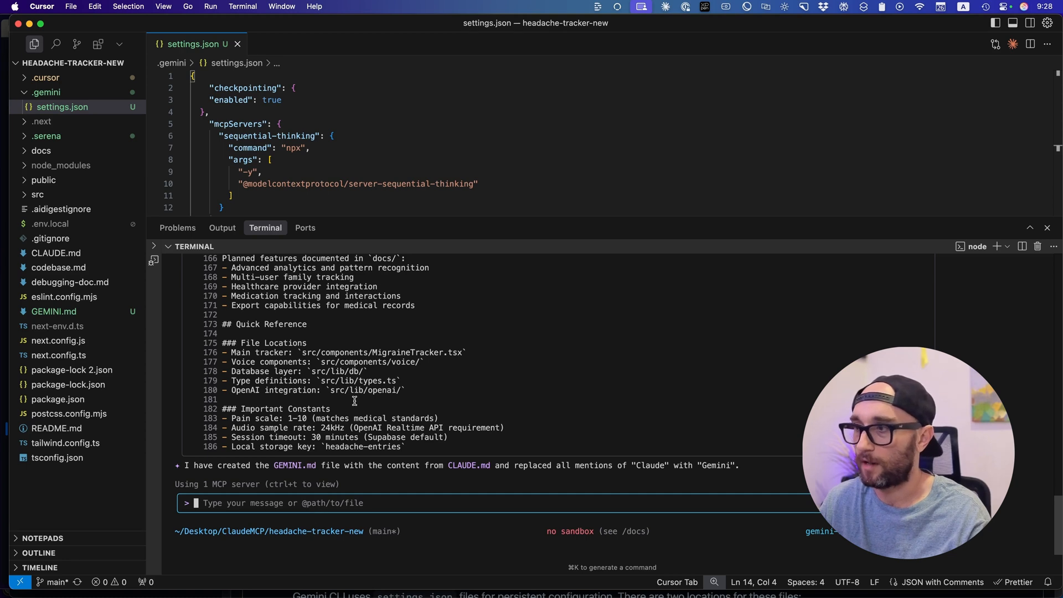
Start a /restore command in Gemini CLI before checking the shadow Git repository docs.
type("/res")
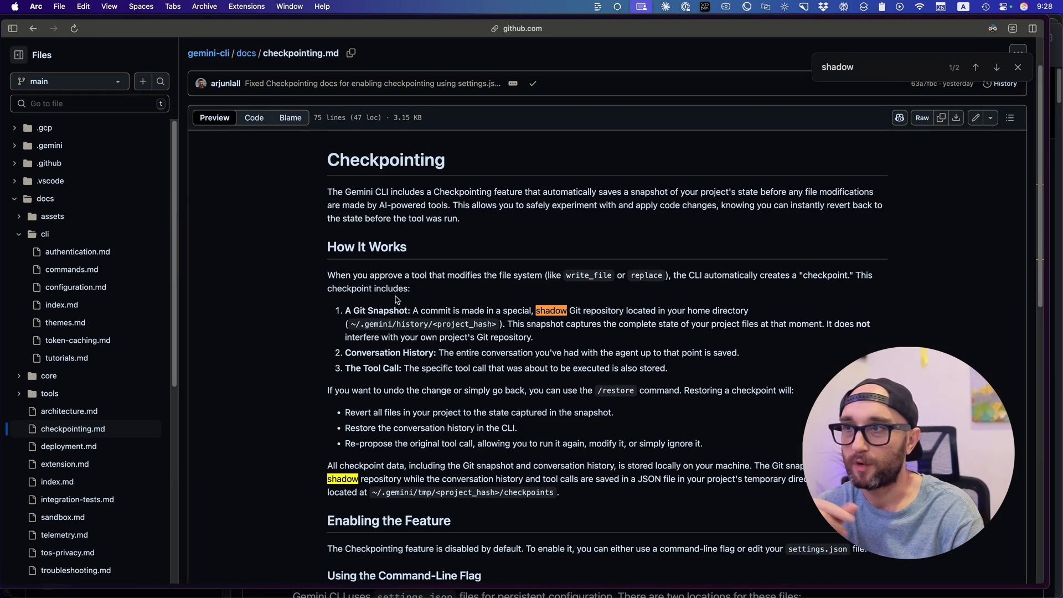
mouse_move(647, 270)
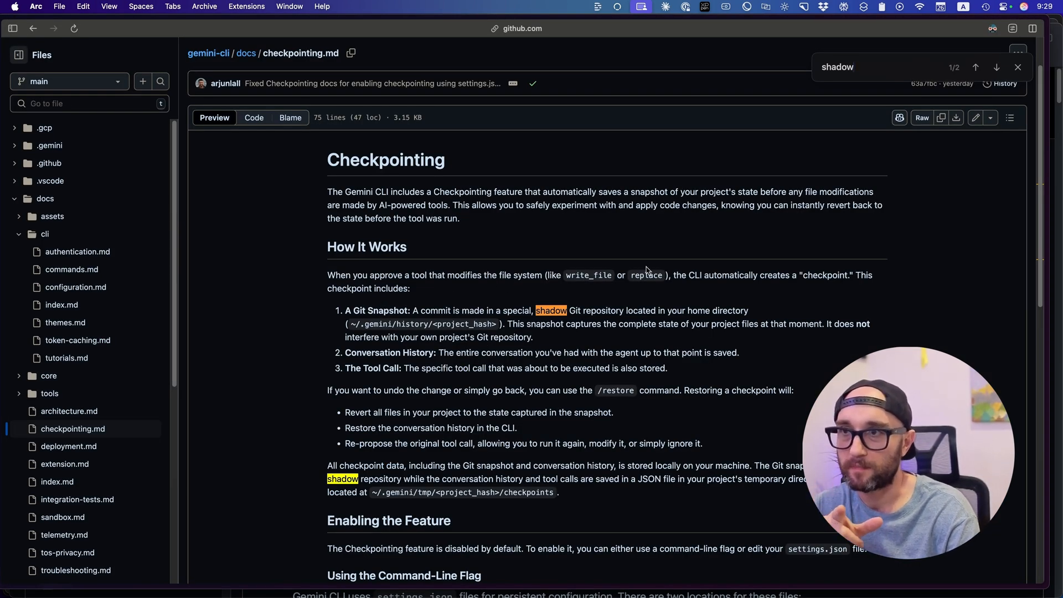
mouse_move(838, 291)
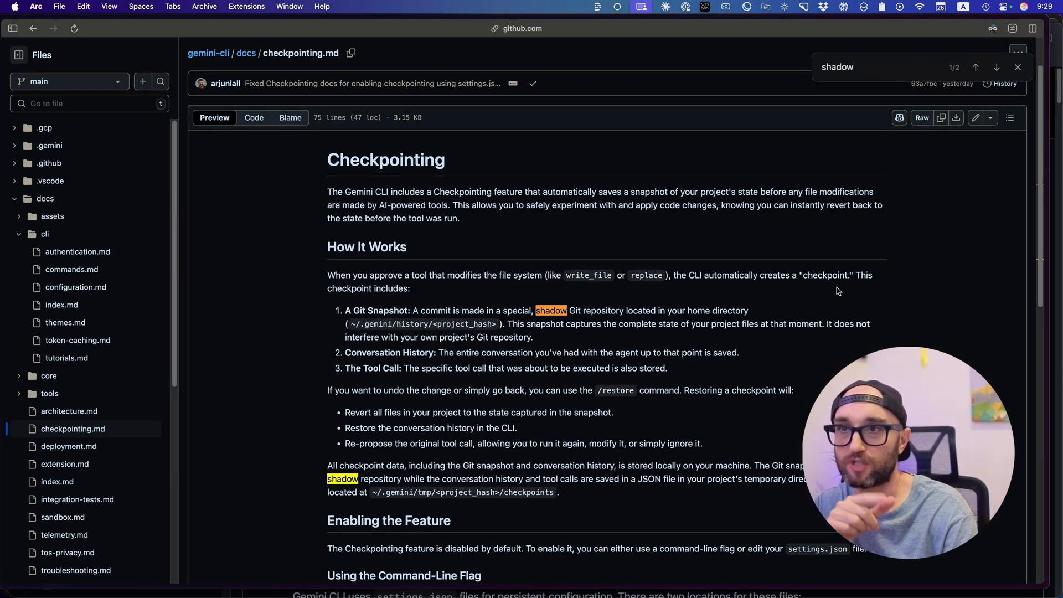
mouse_move(480, 334)
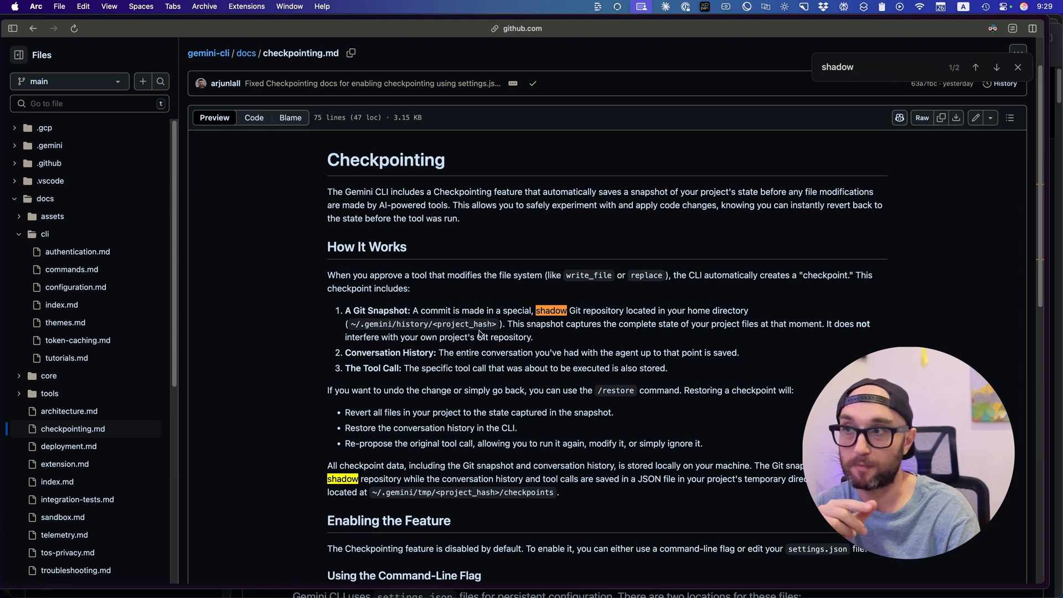